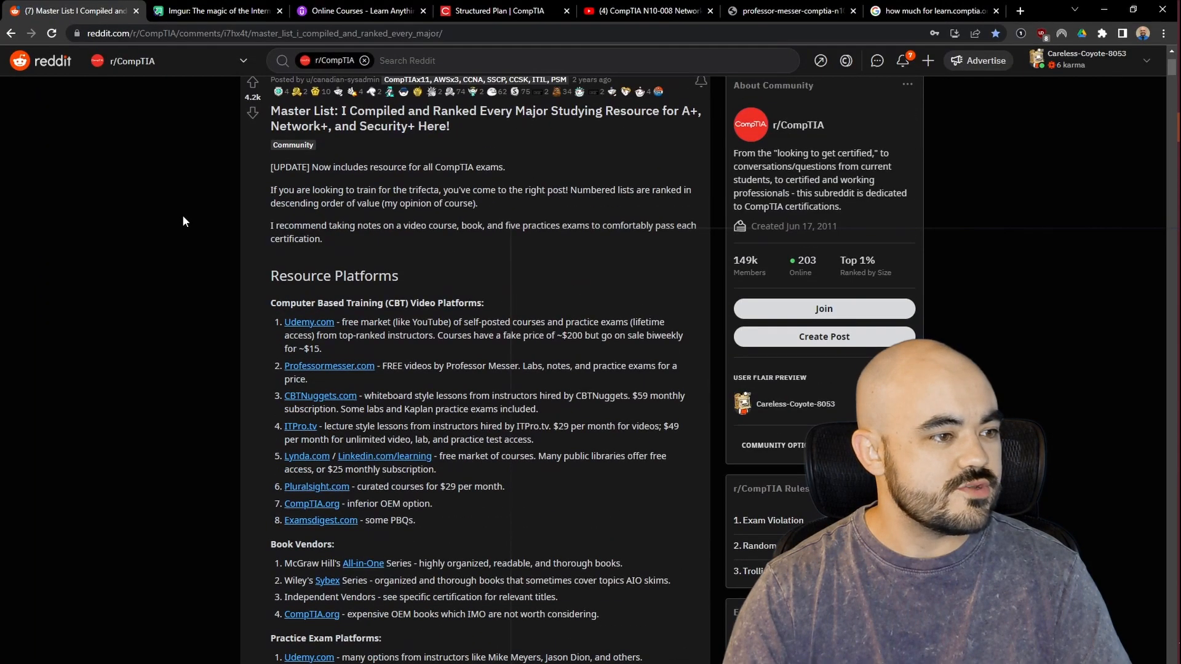
- Scroll through the browser page that was open before the Imgur album
scroll("up", 3)
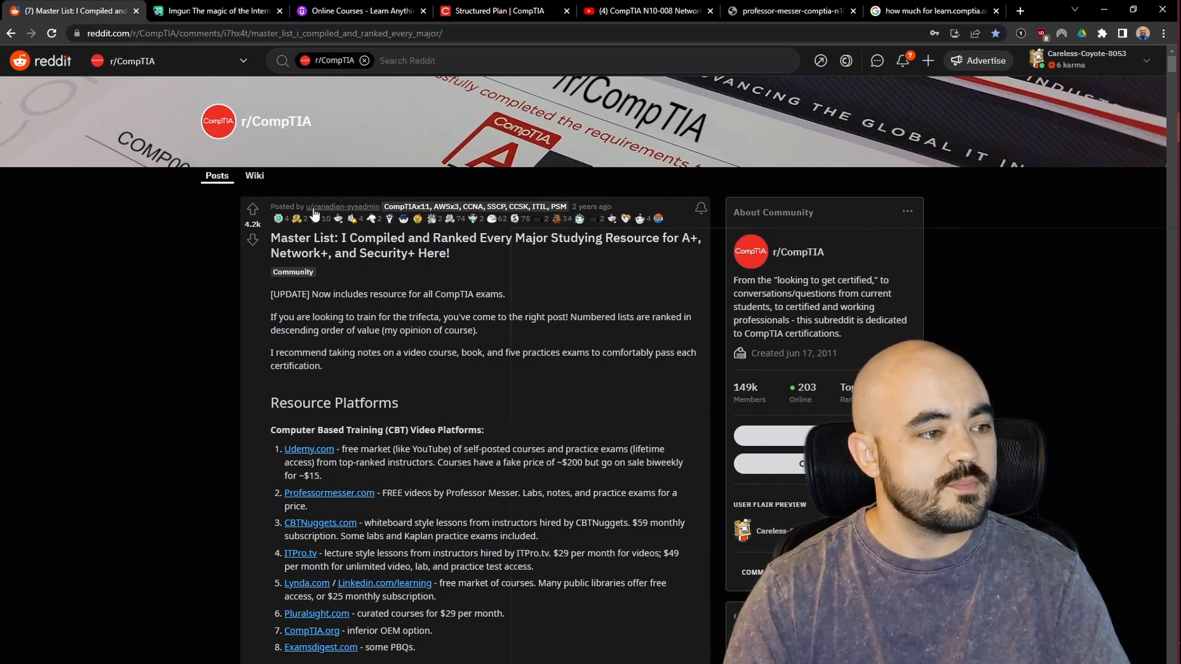
mouse_move(229, 325)
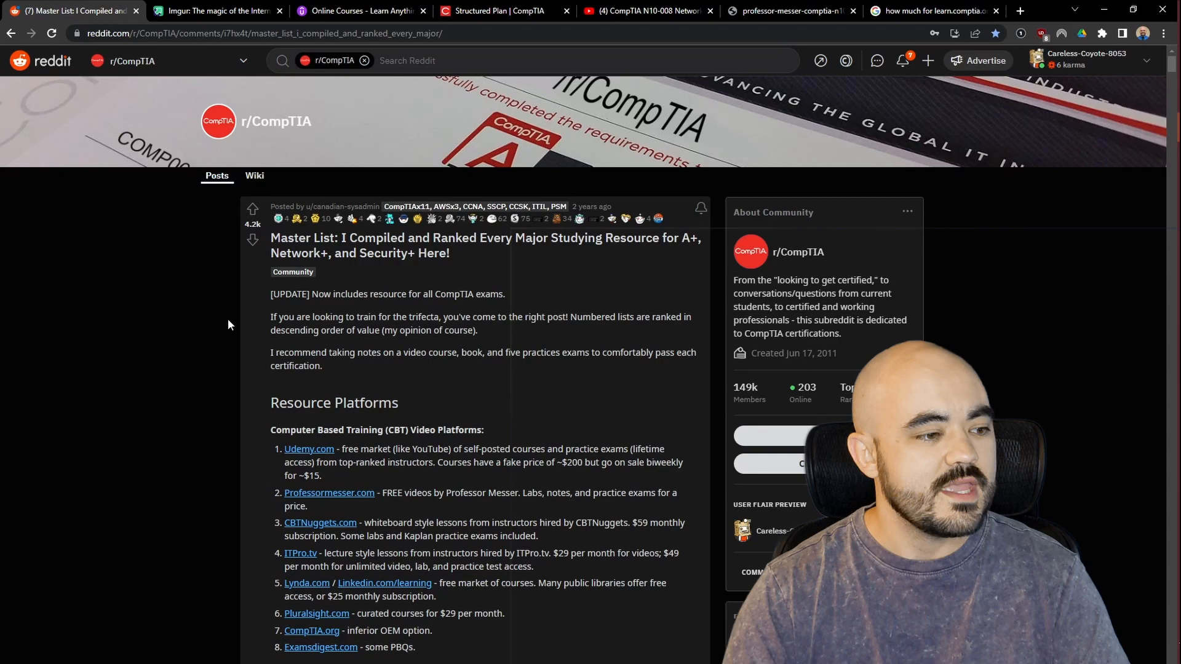
scroll("down", 3)
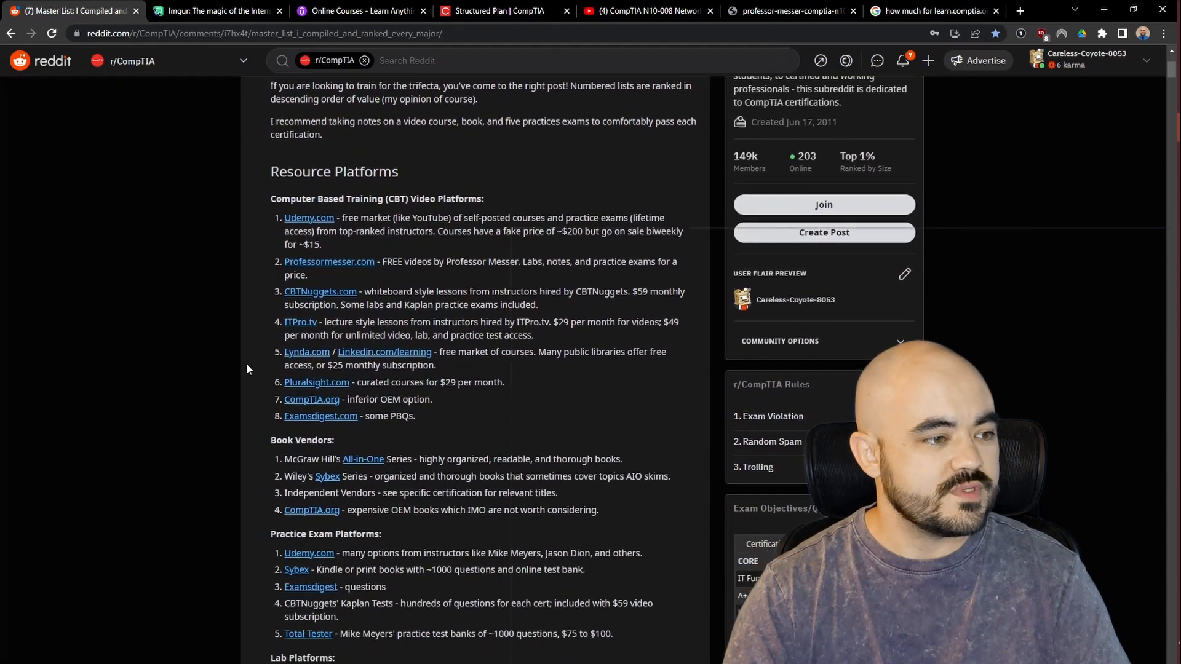
scroll("down", 3)
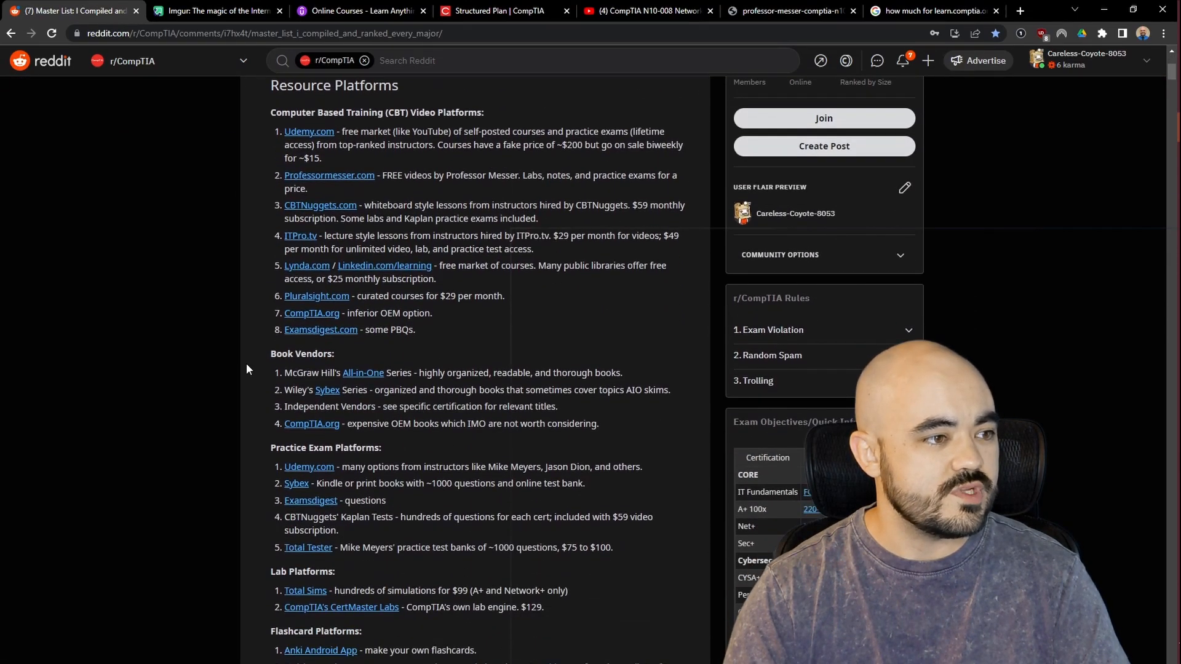
scroll("down", 3)
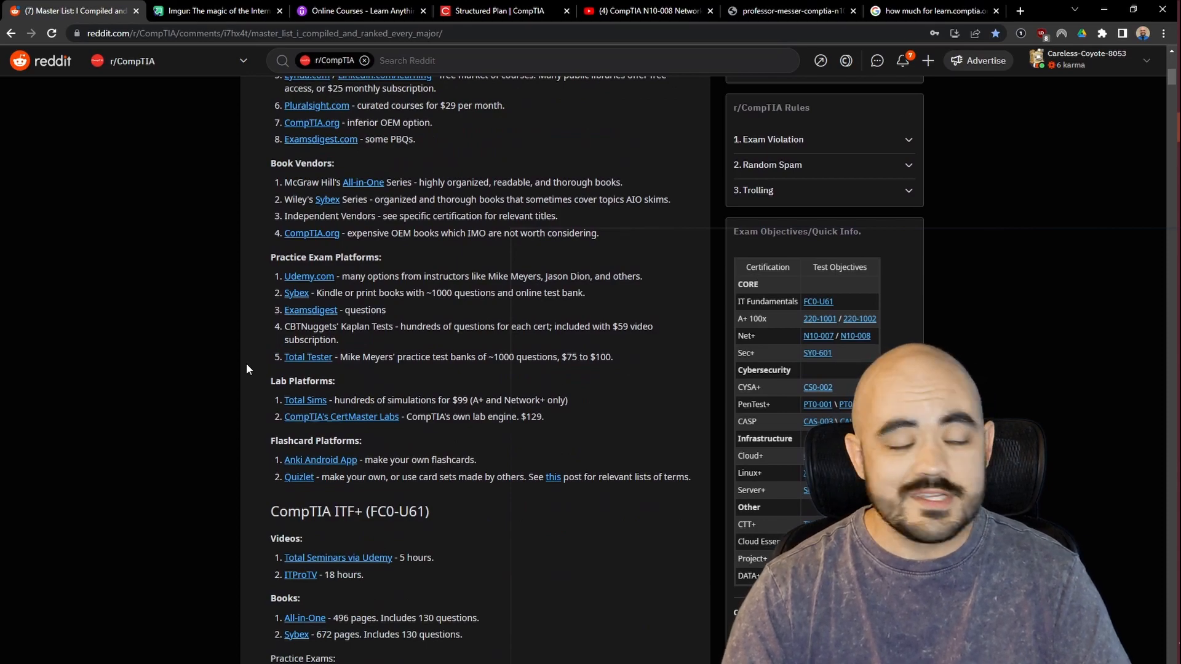
scroll("down", 3)
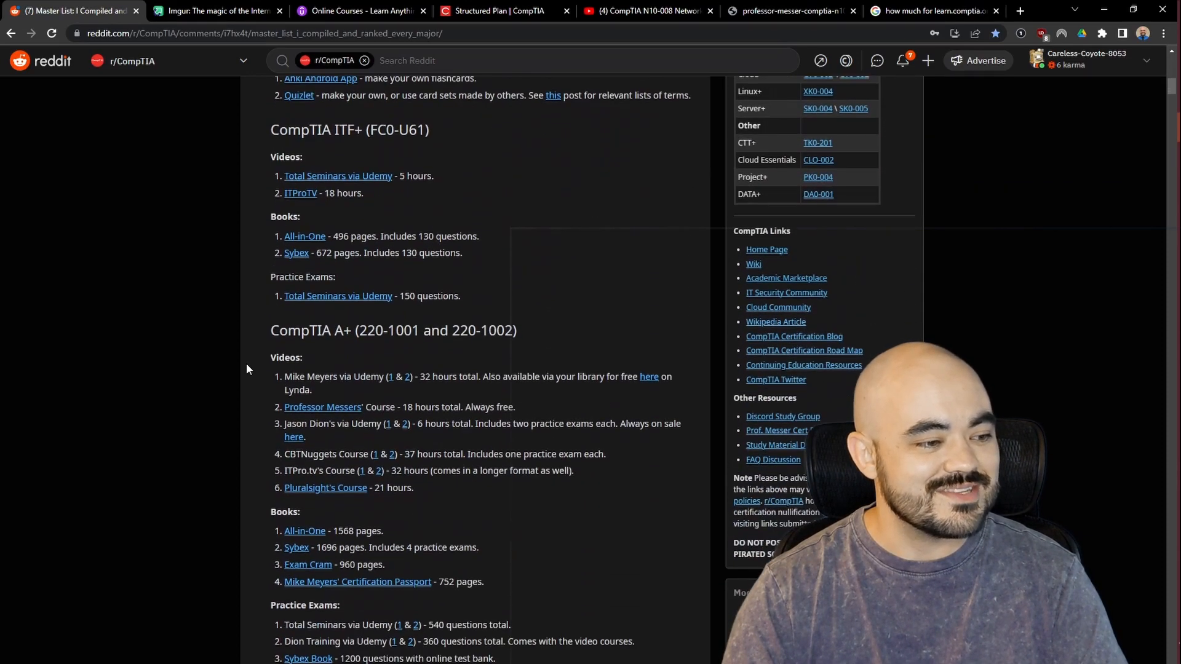
scroll("down", 3)
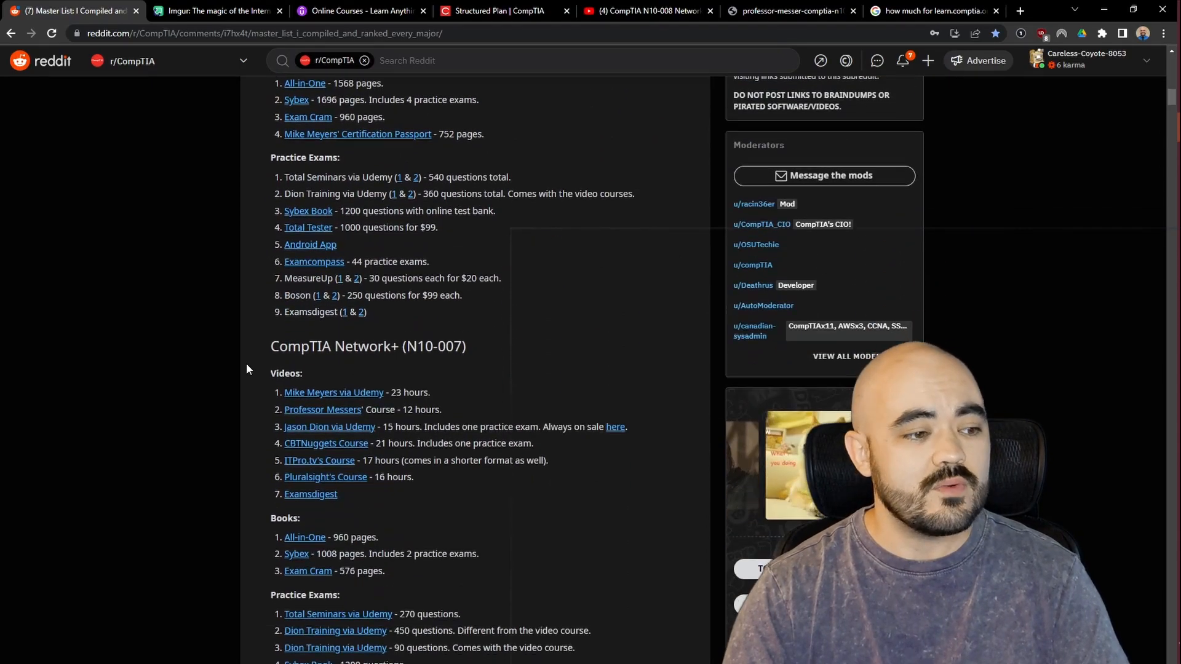
scroll("down", 3)
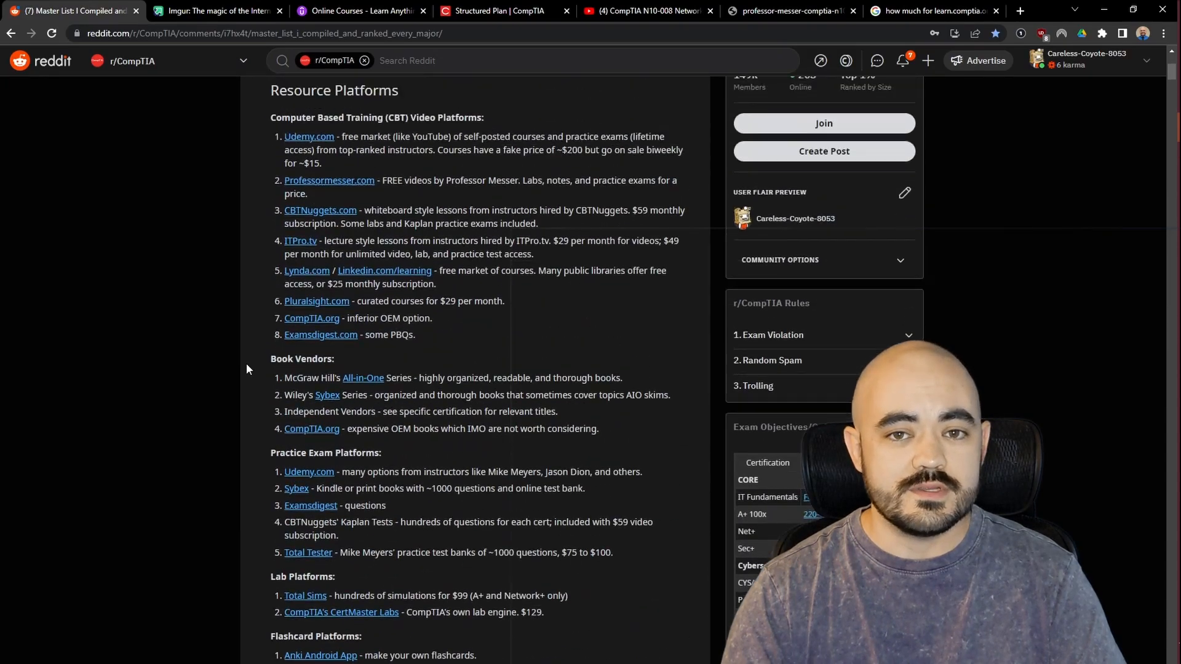
- Scroll through the Imgur cheat sheets on fiber connectors, IP classes, cables and ports
left_click(215, 11)
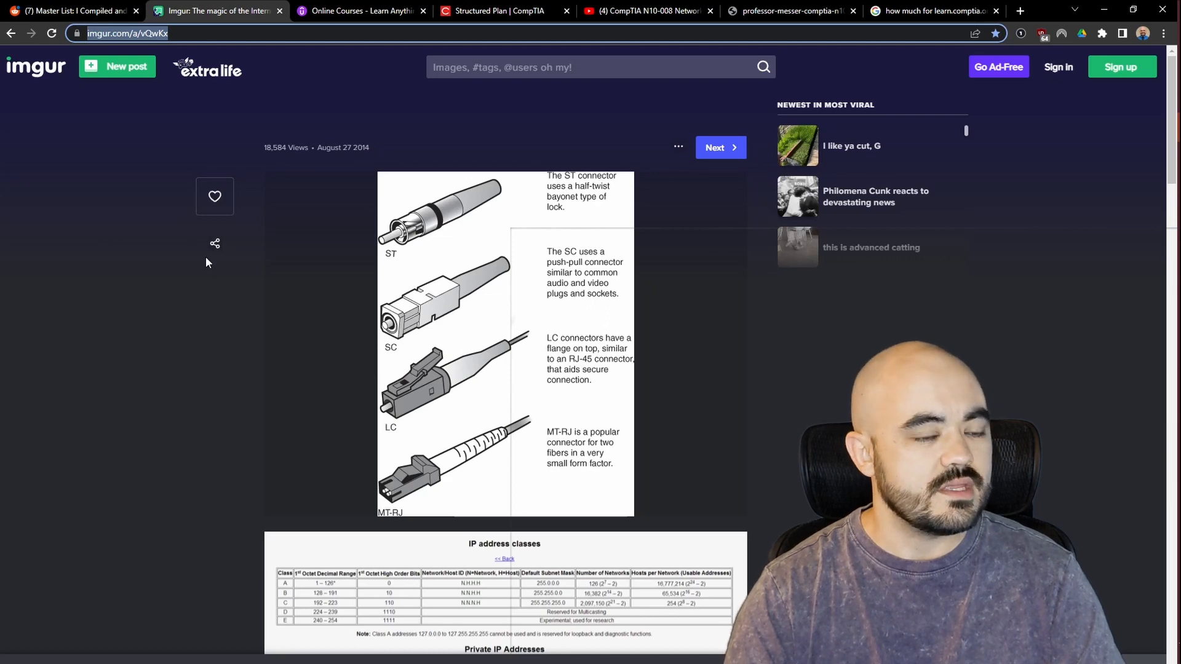
scroll("down", 3)
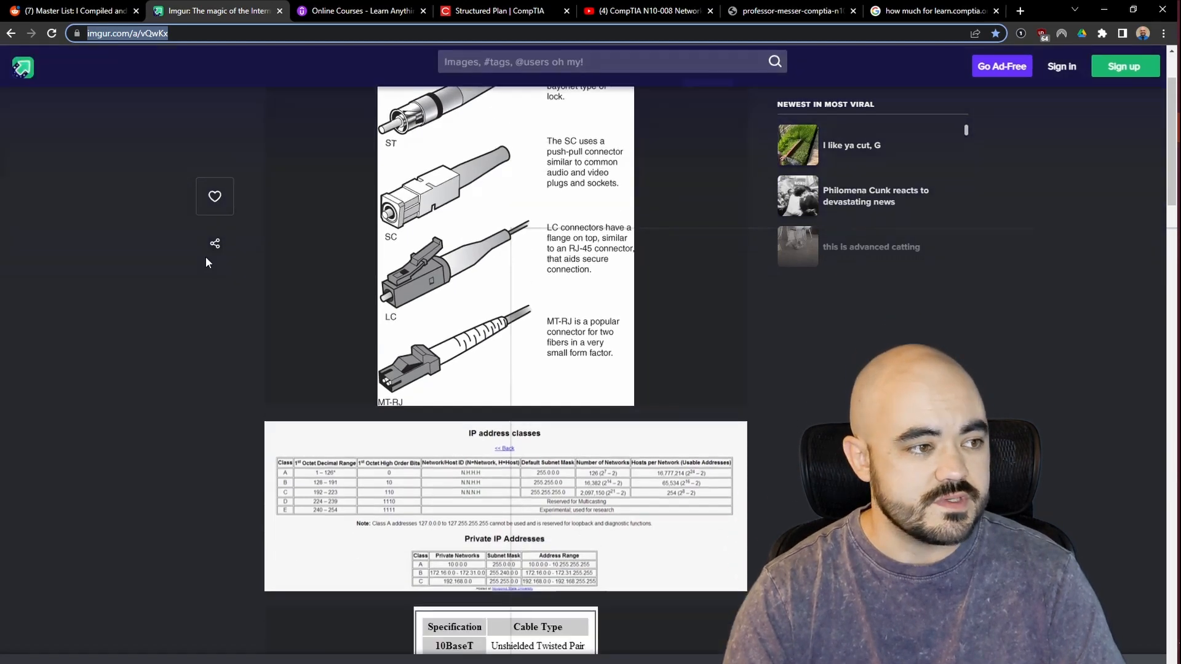
scroll("down", 3)
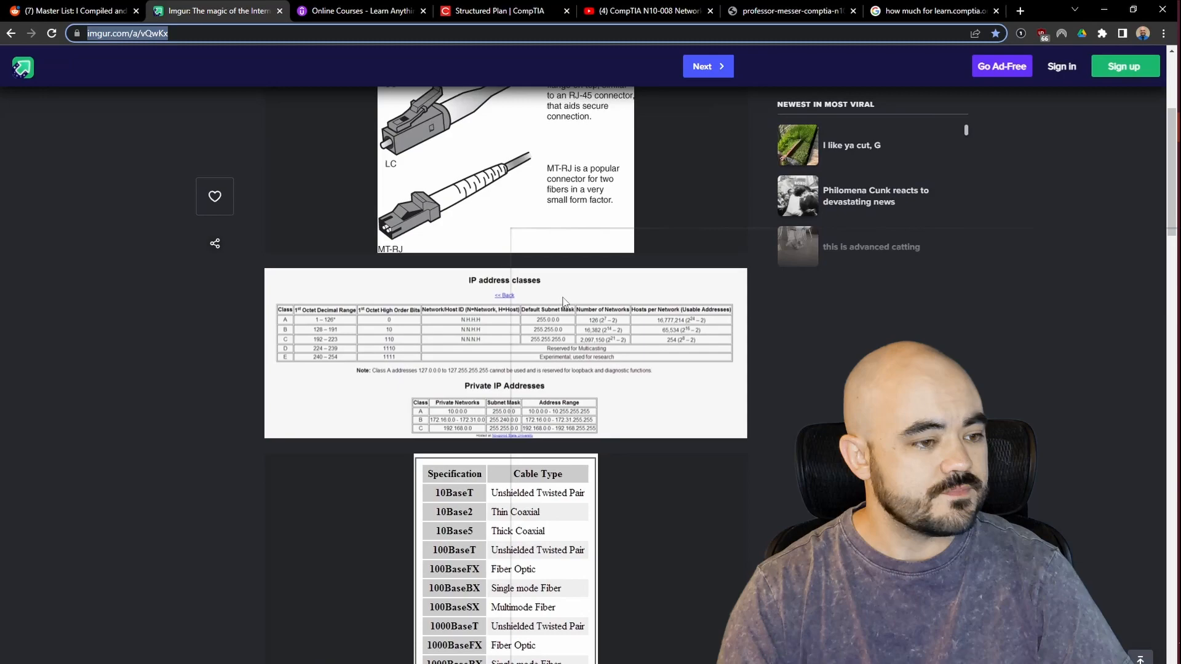
scroll("down", 3)
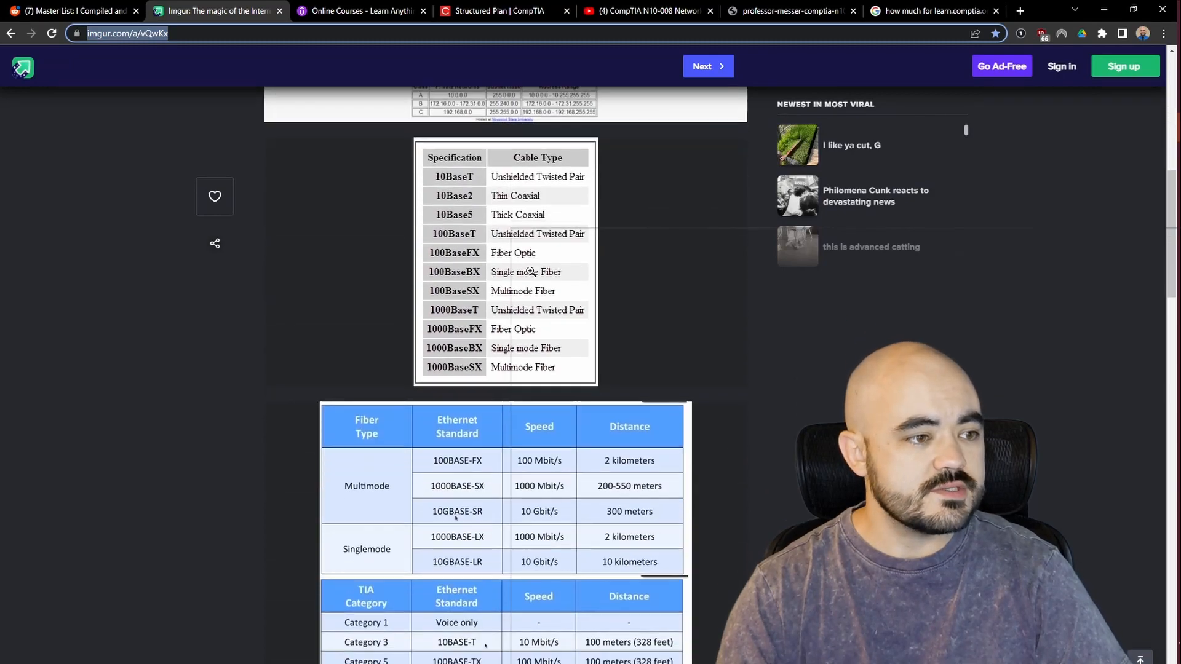
scroll("down", 3)
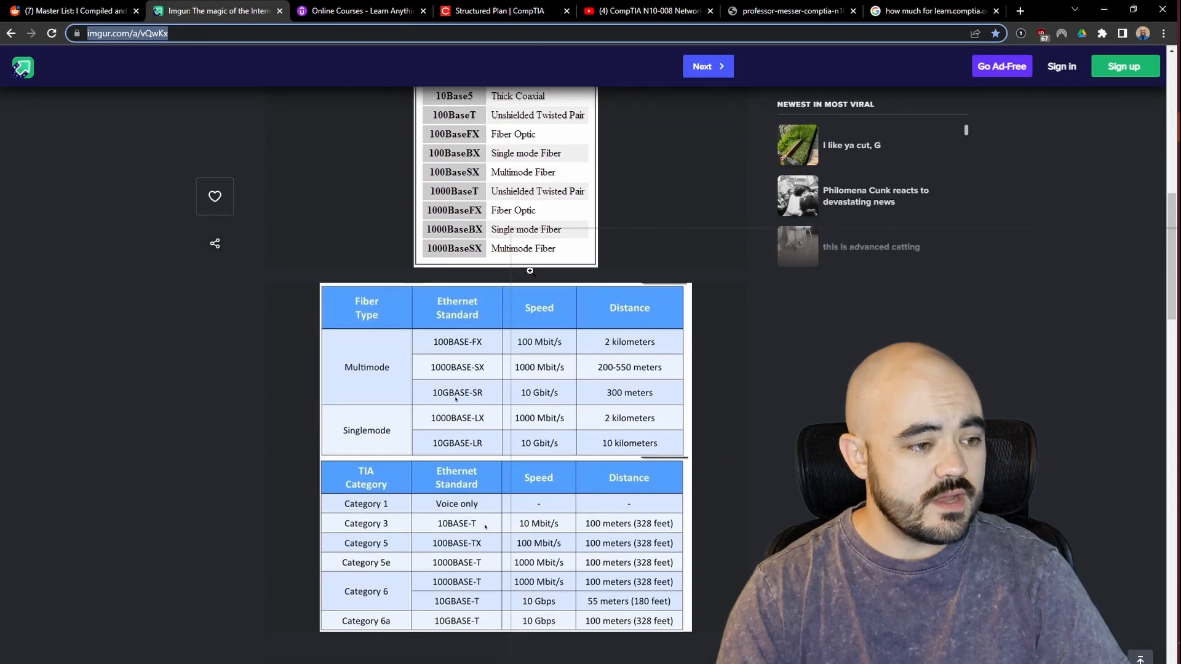
scroll("down", 3)
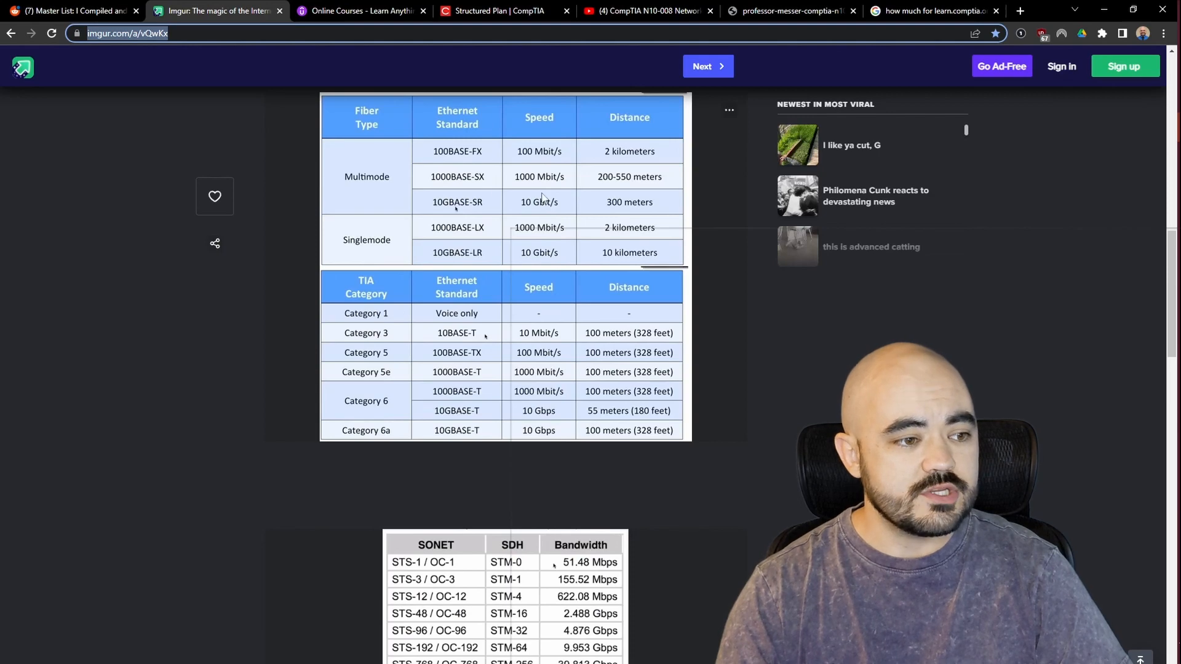
mouse_move(541, 322)
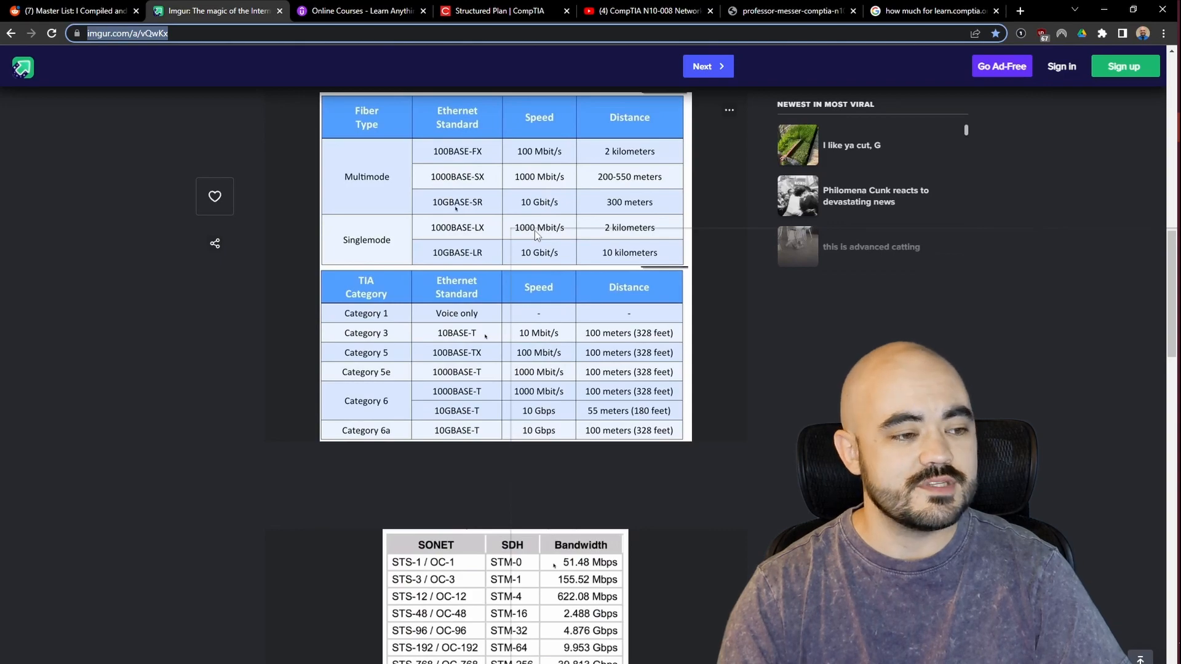
scroll("down", 3)
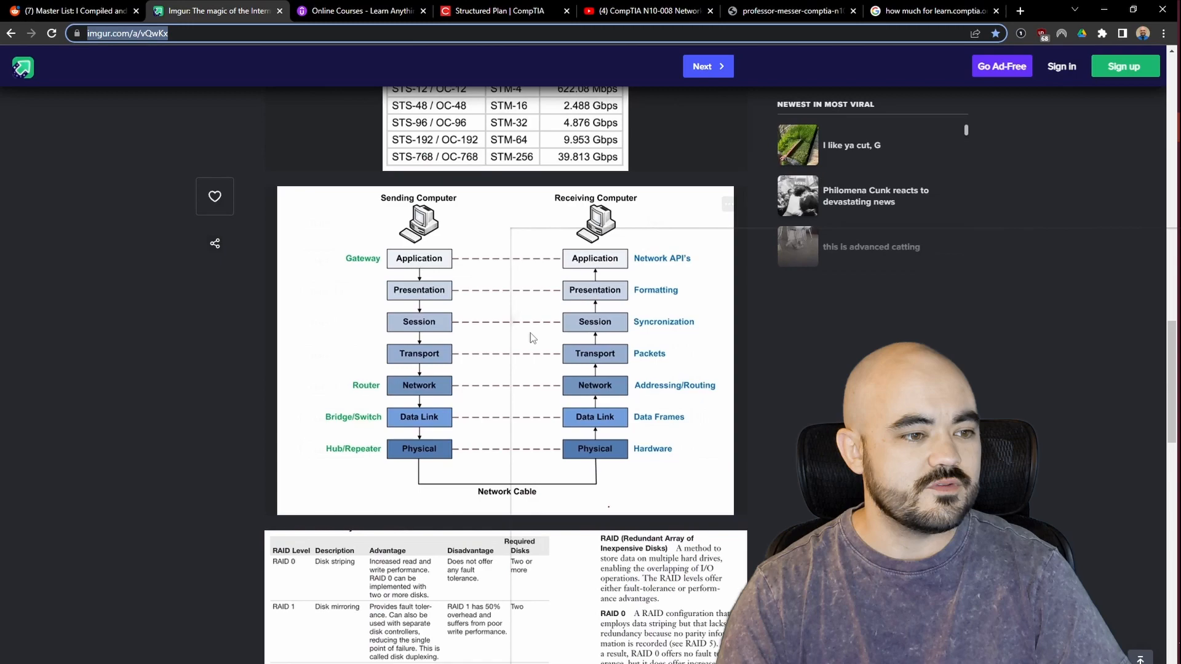
scroll("down", 3)
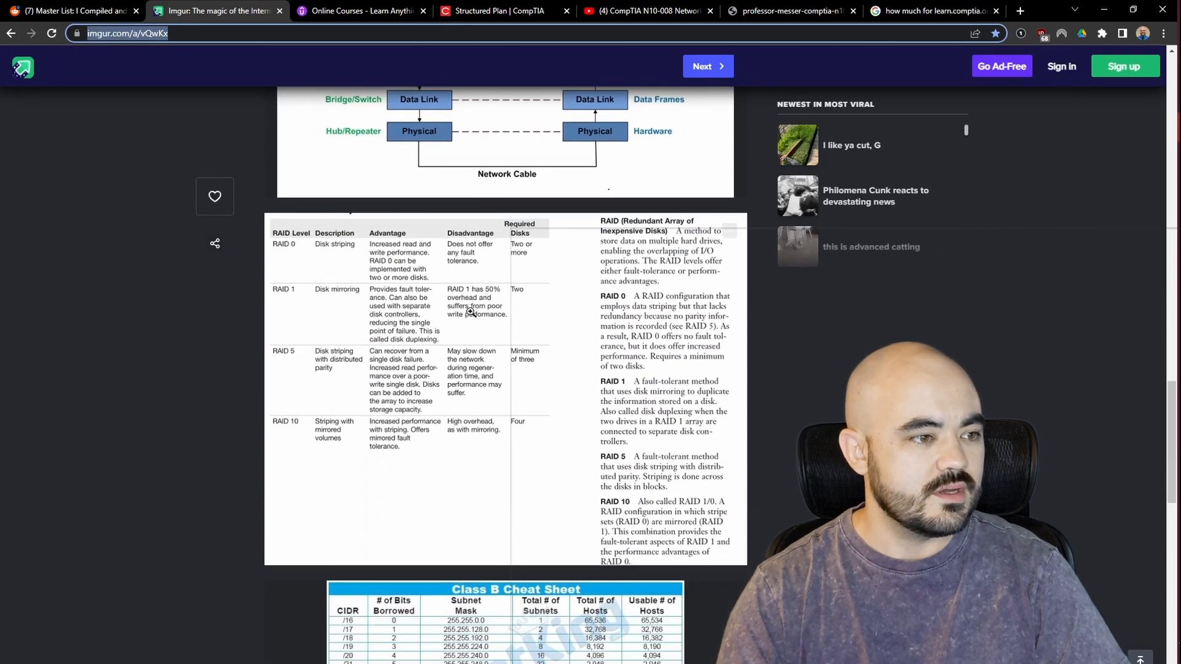
scroll("down", 3)
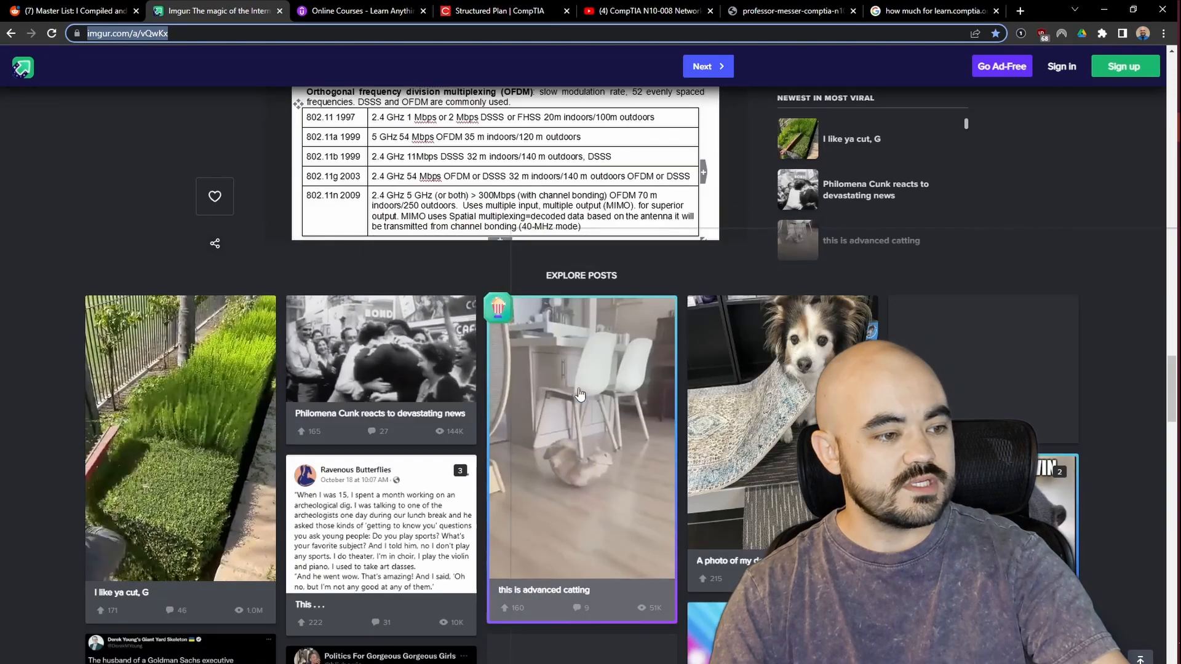
scroll("down", 3)
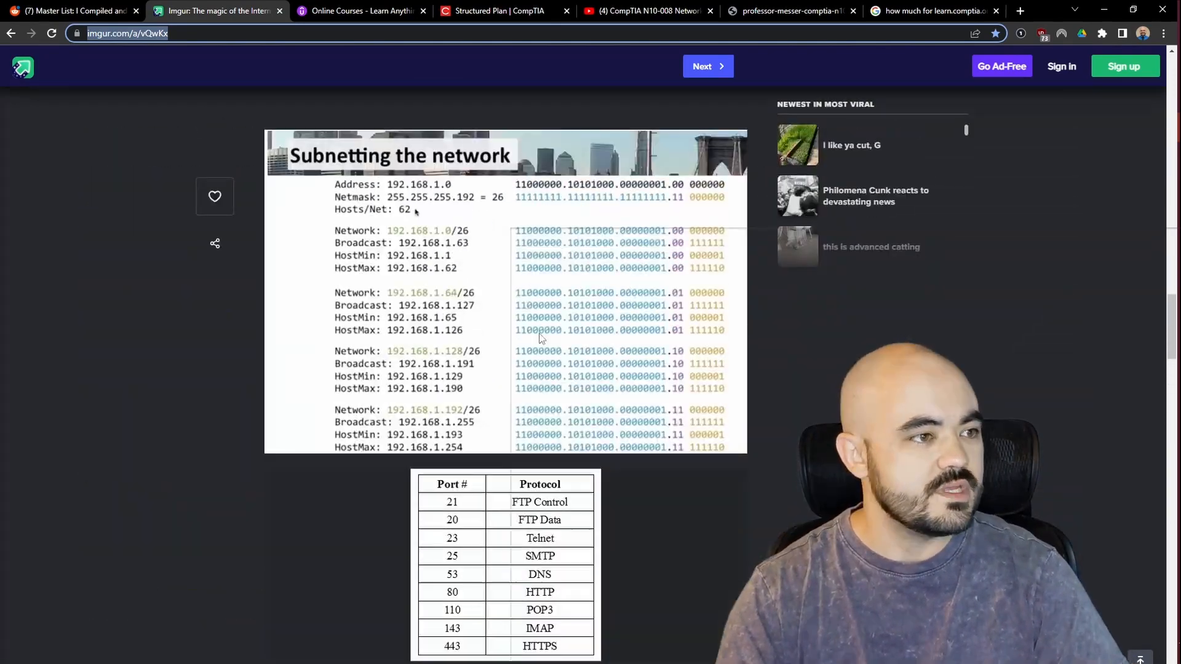
left_click(359, 10)
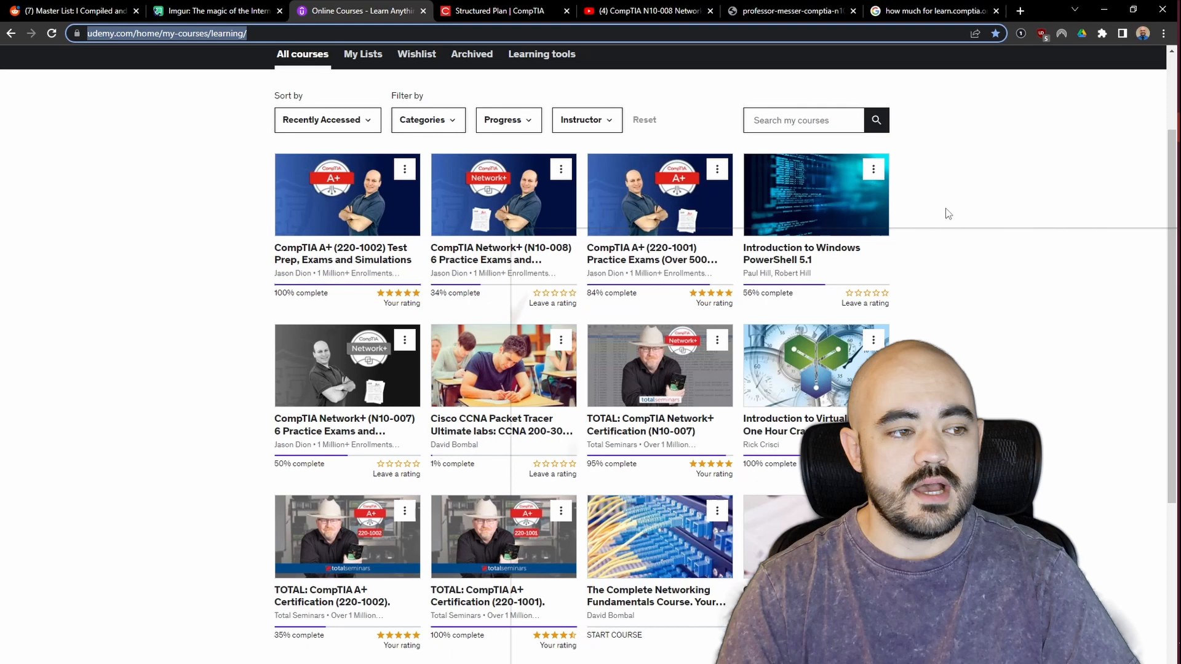
mouse_move(943, 247)
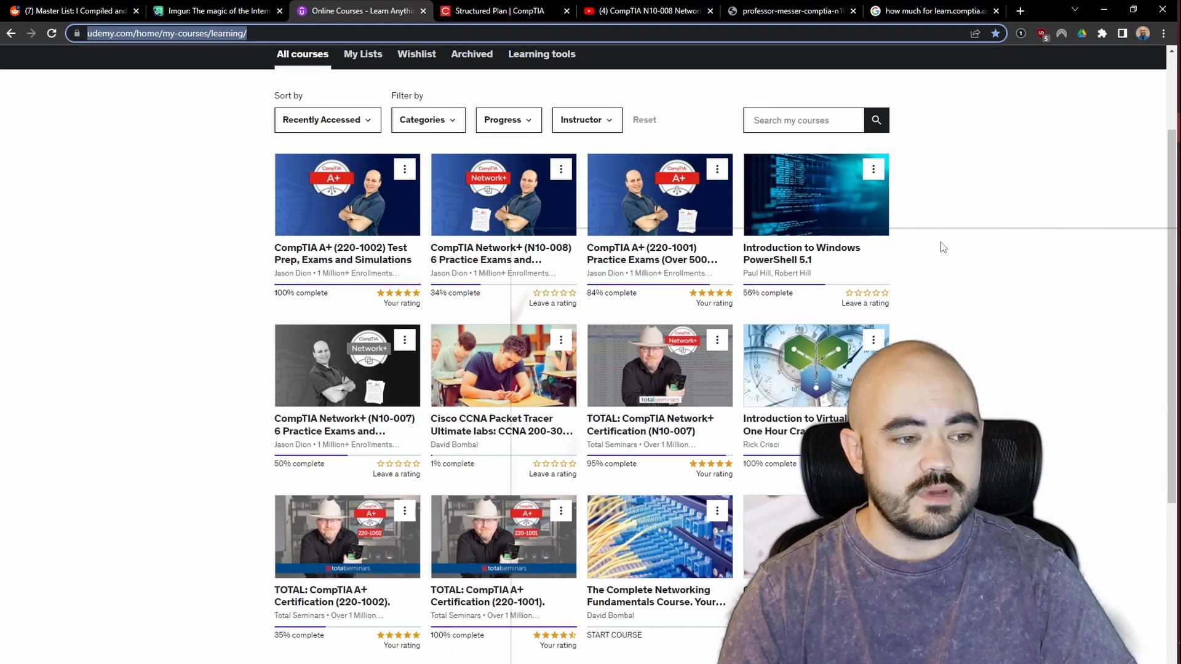
mouse_move(658, 365)
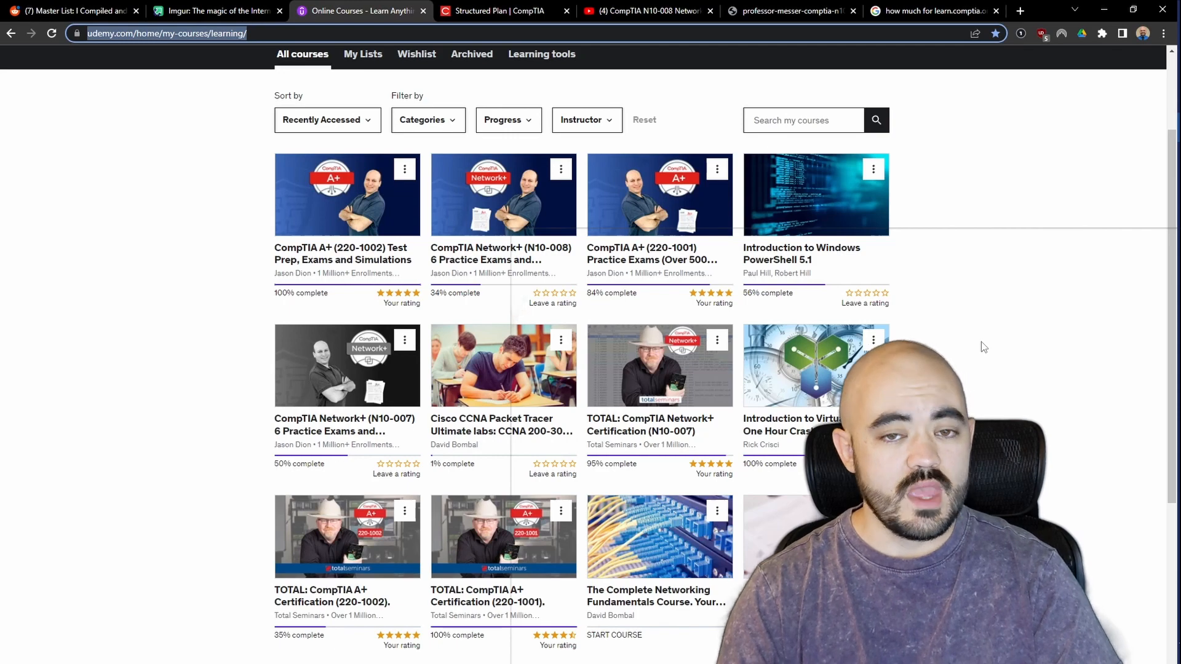
- Scroll Udemy's My learning list of Network+ and A+ courses with completion progress
scroll("down", 3)
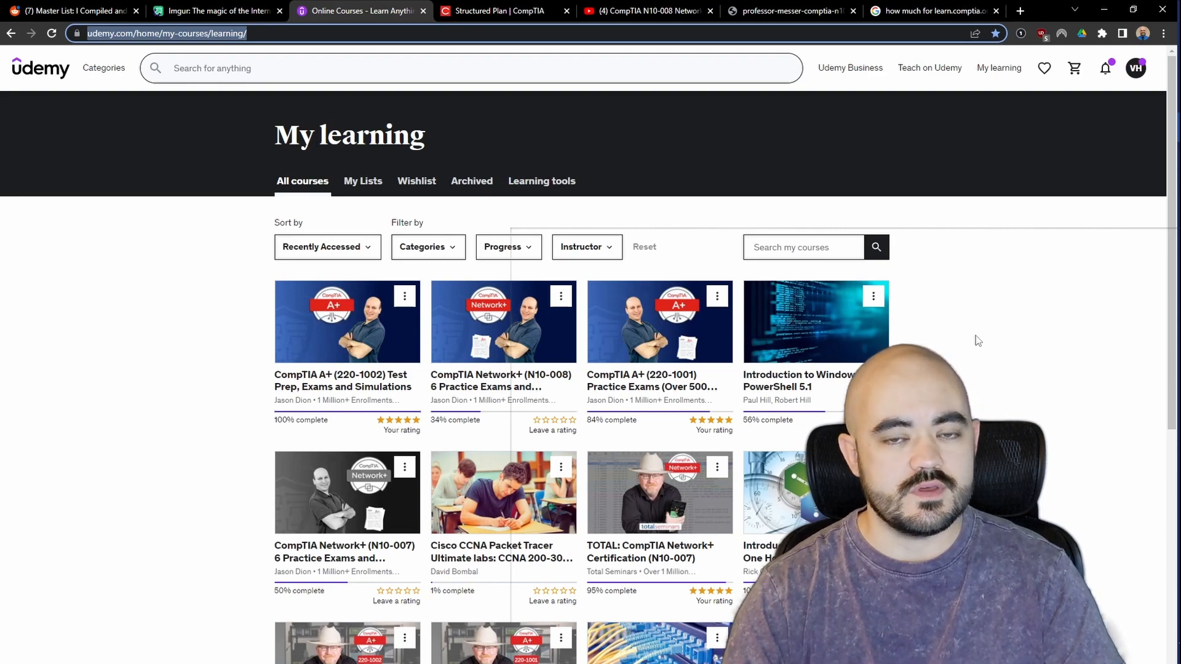
- Update the expired CertMaster plan target date to 10/30/2022, leaving 8 days
left_click(500, 10)
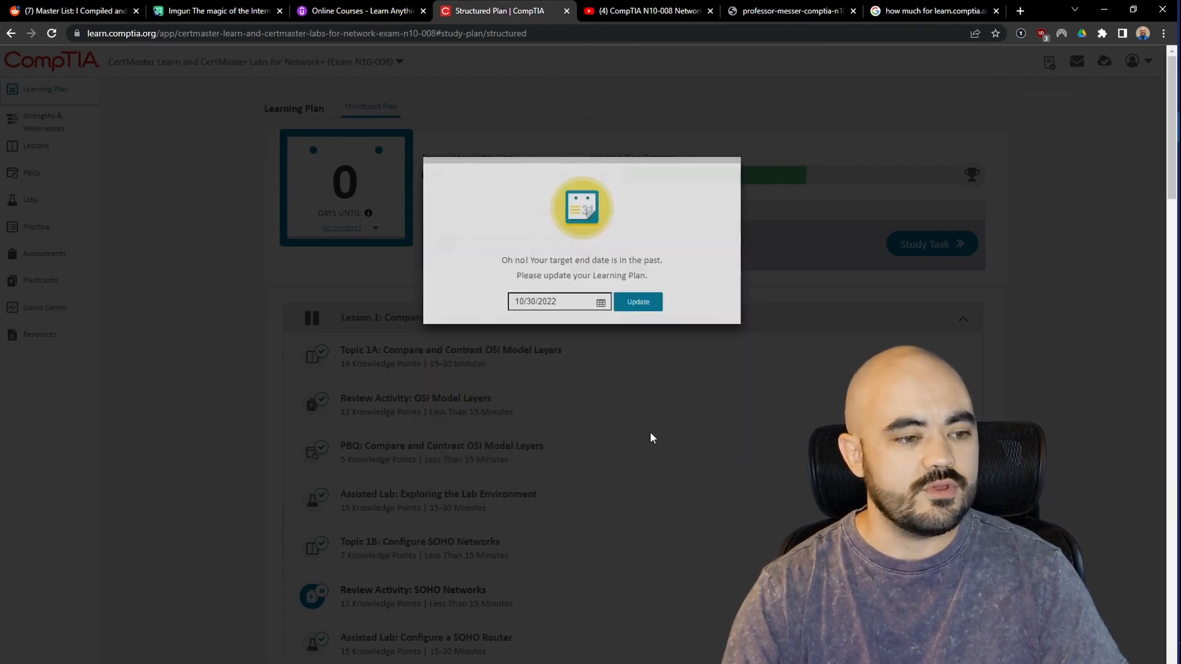
left_click(638, 301)
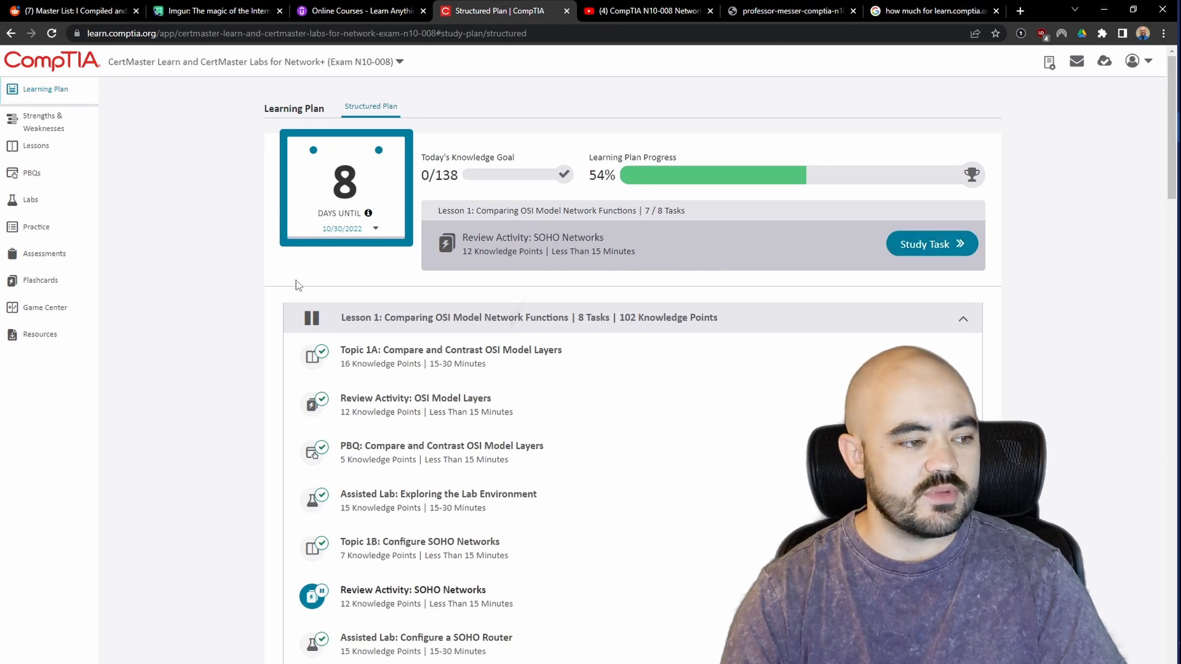
mouse_move(114, 286)
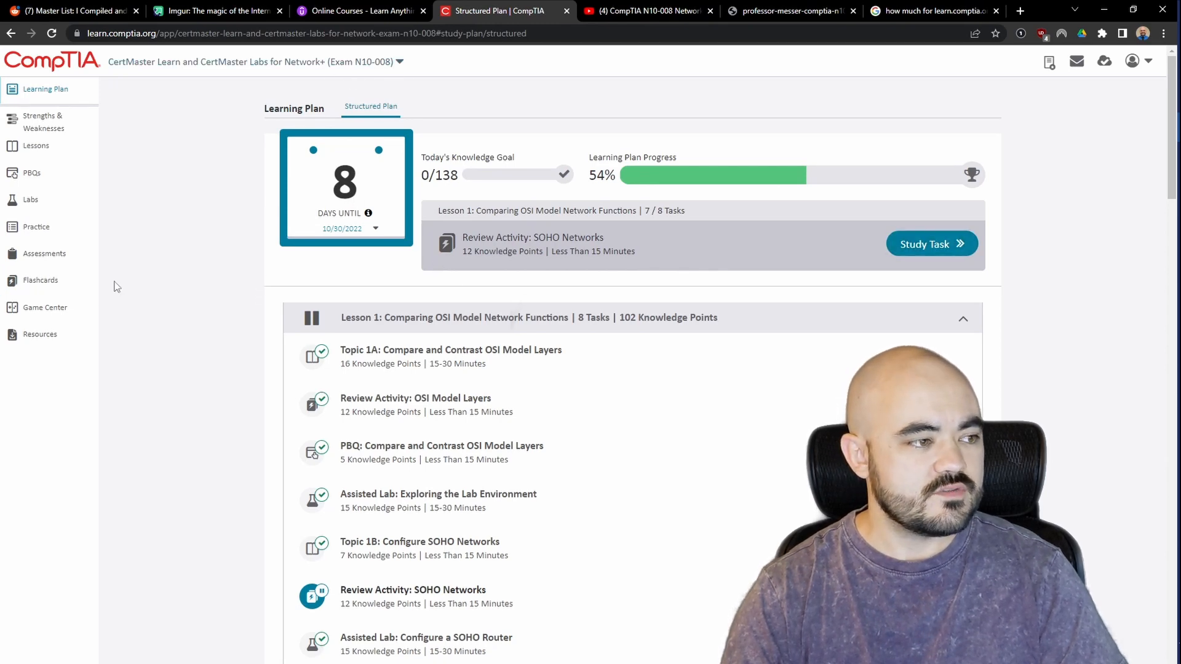
mouse_move(262, 273)
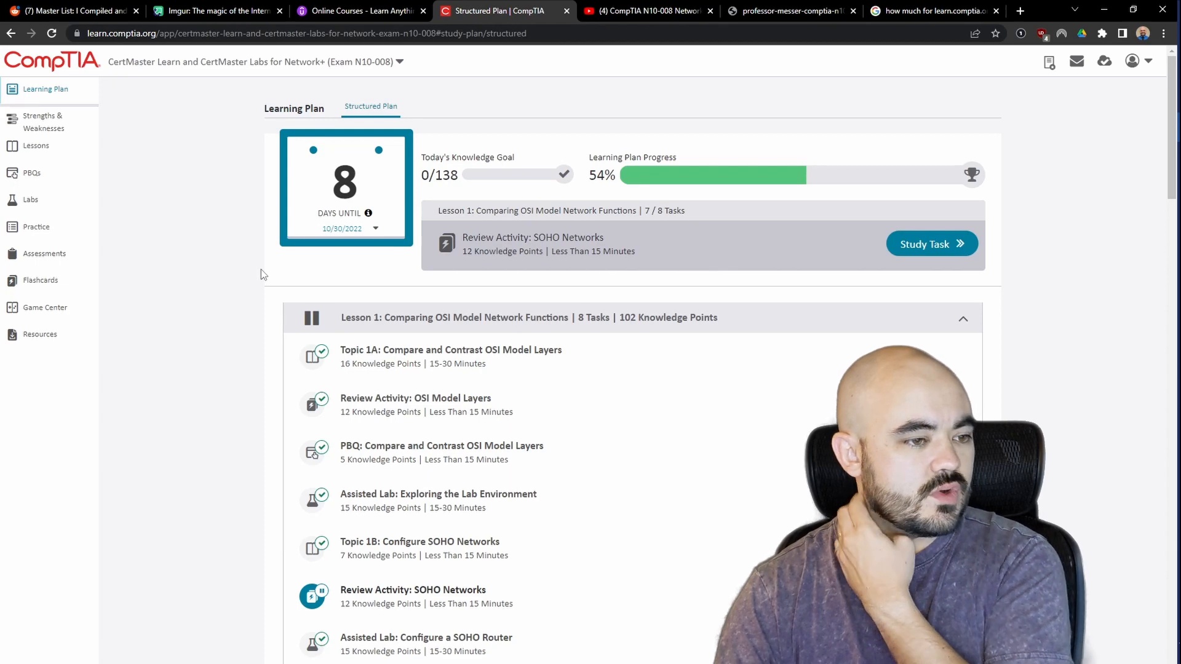
mouse_move(103, 254)
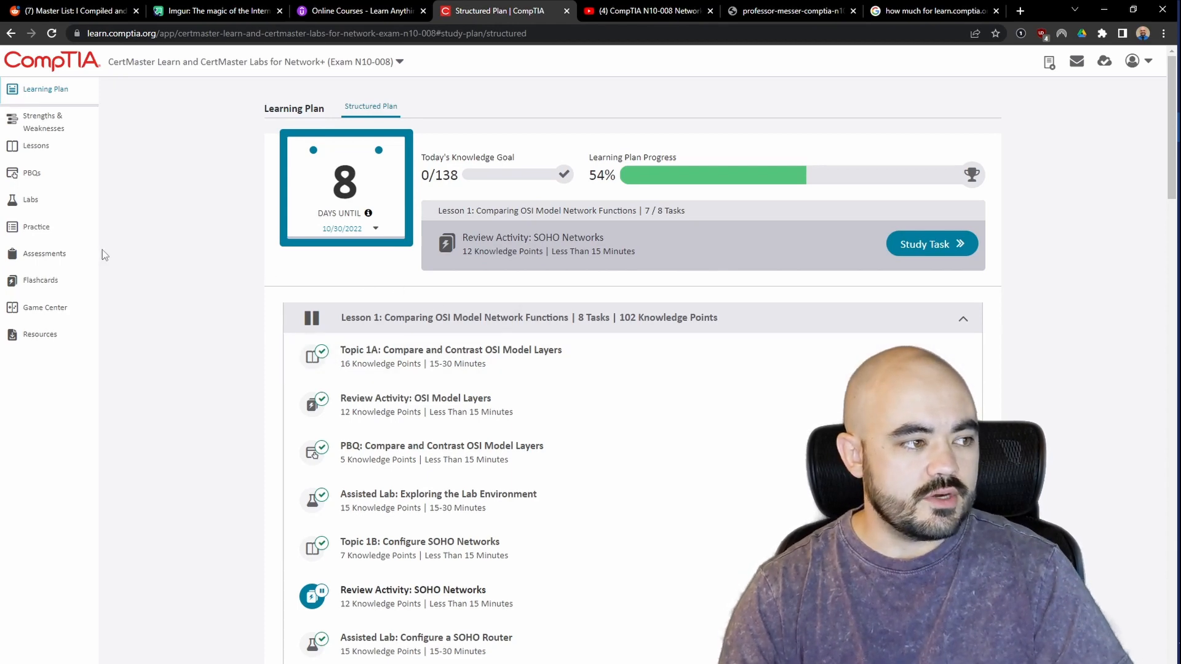
mouse_move(31, 172)
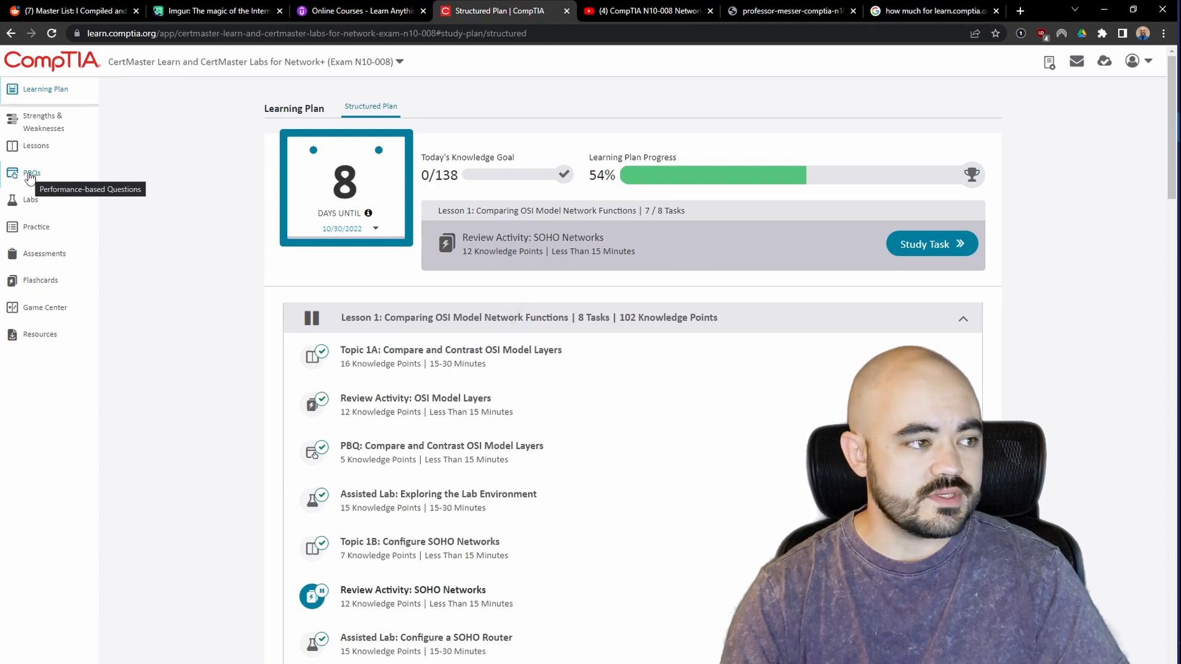
left_click(36, 145)
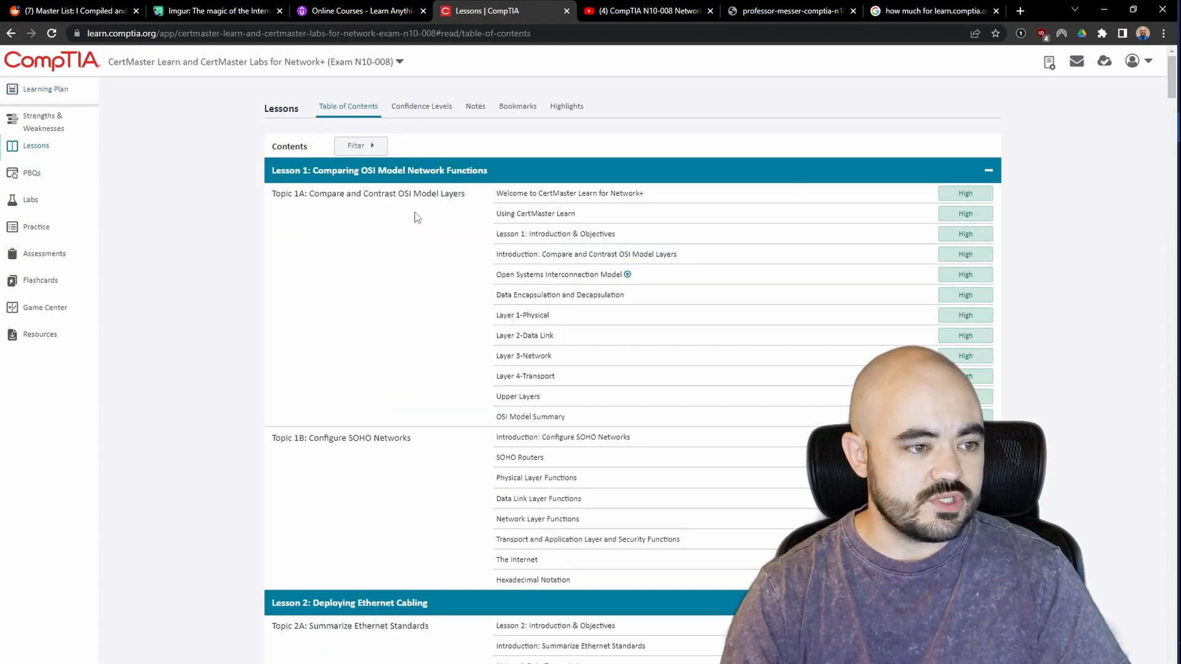
scroll("down", 3)
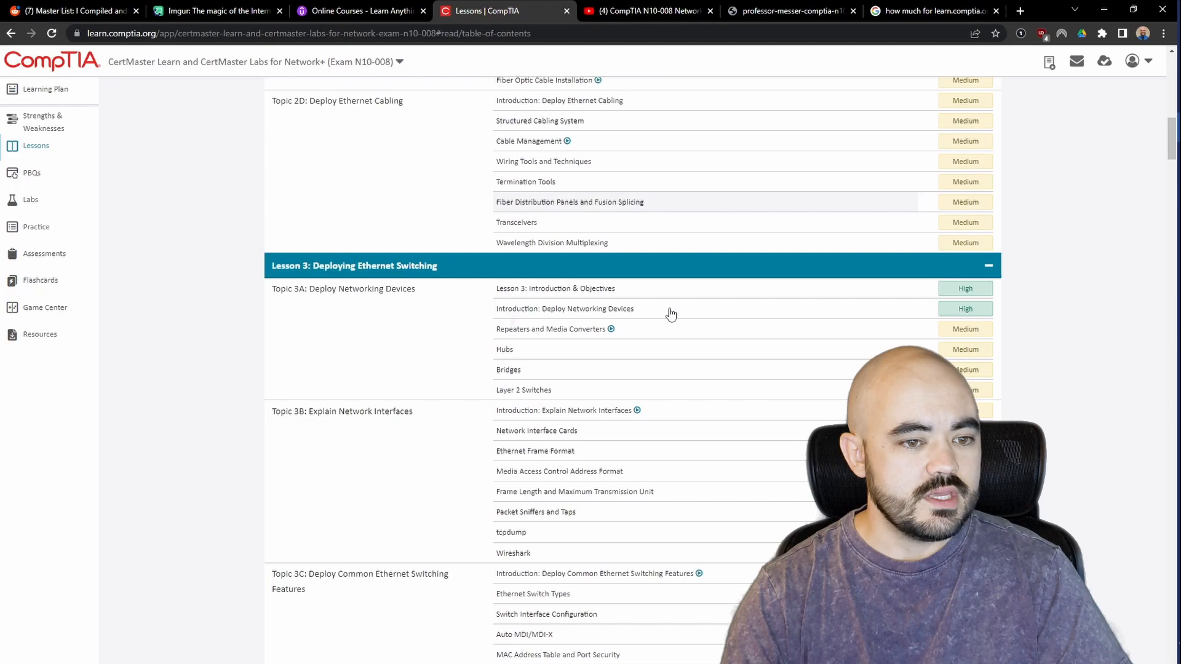
scroll("down", 3)
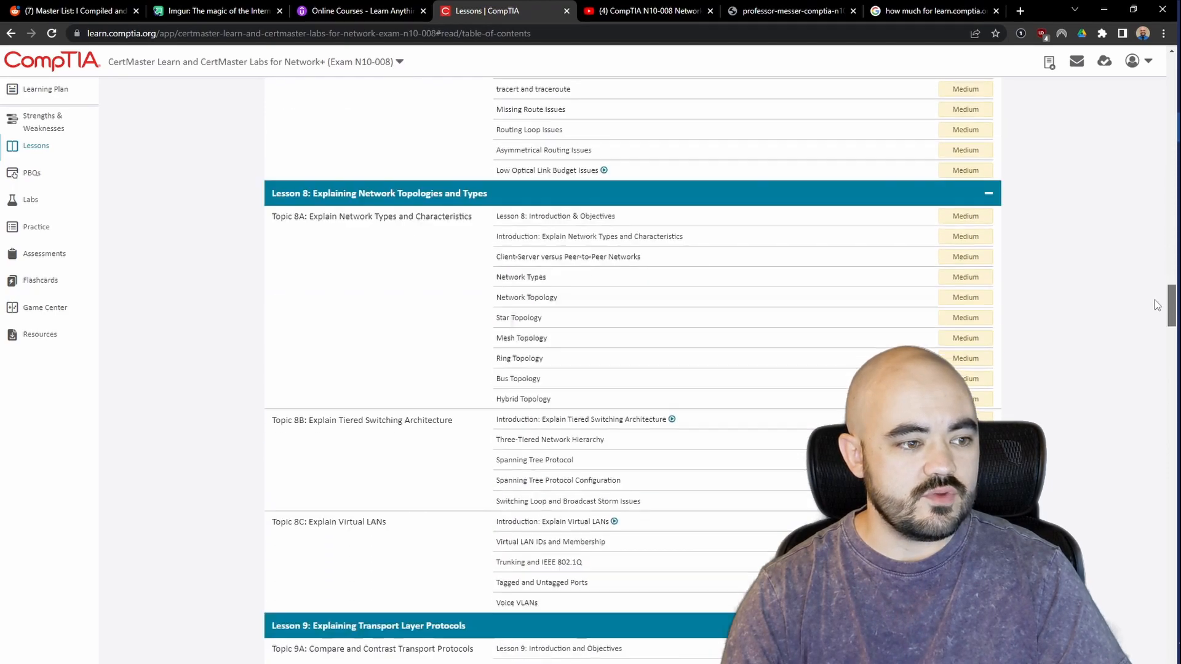
scroll("down", 3)
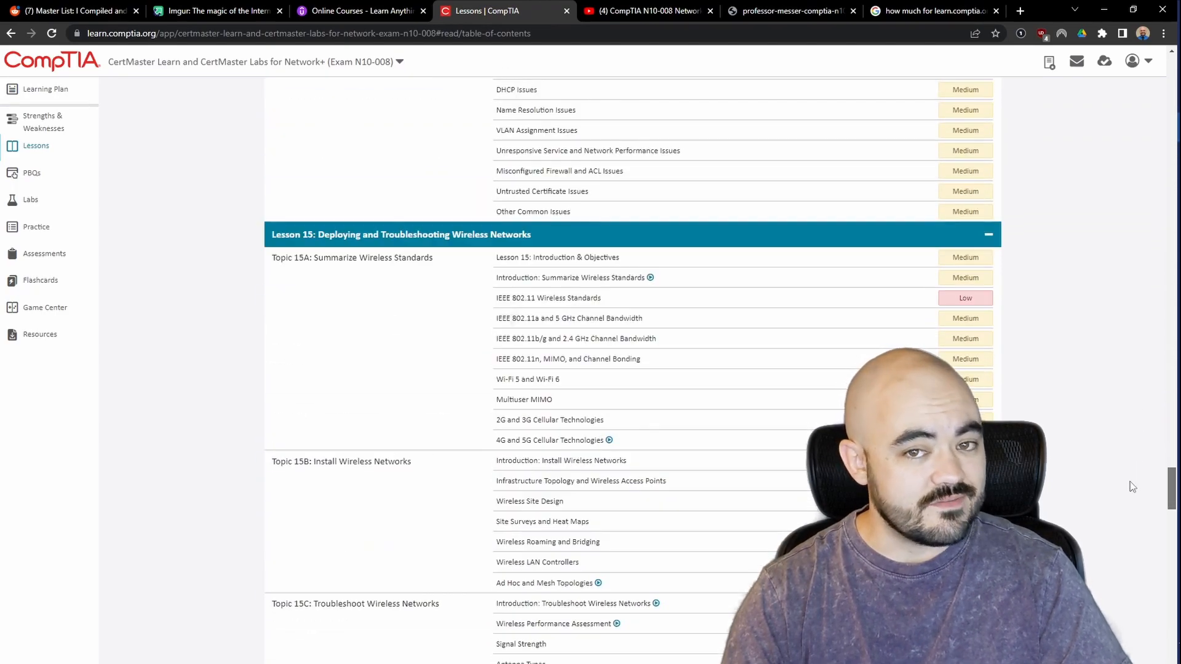
scroll("down", 3)
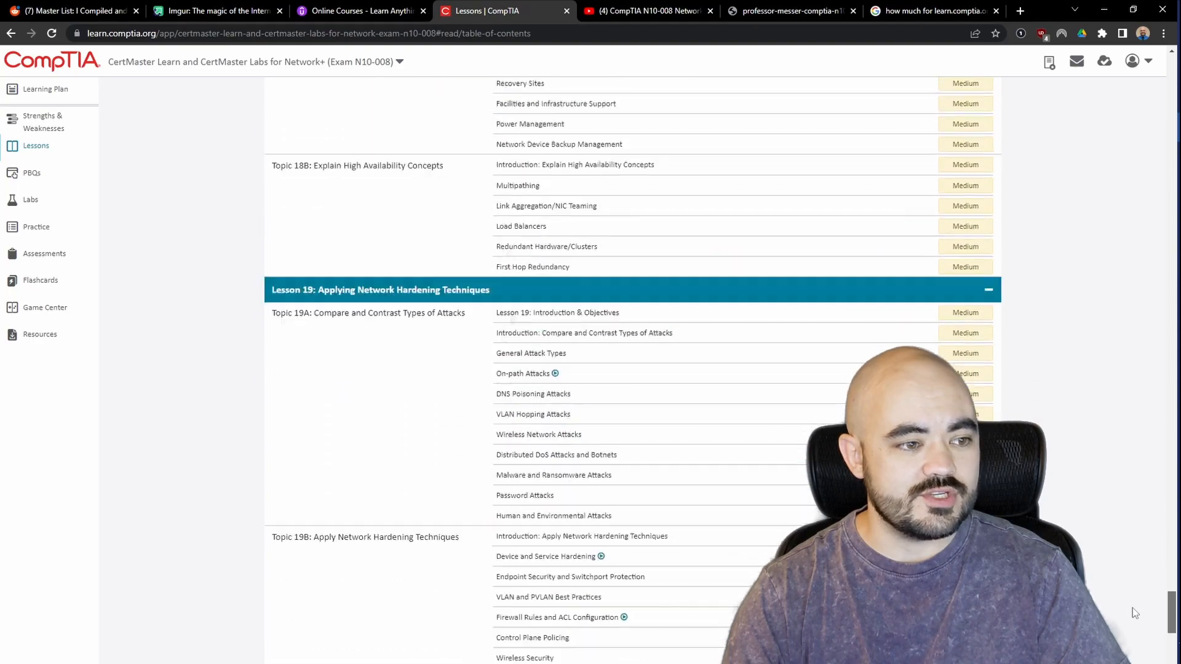
scroll("down", 3)
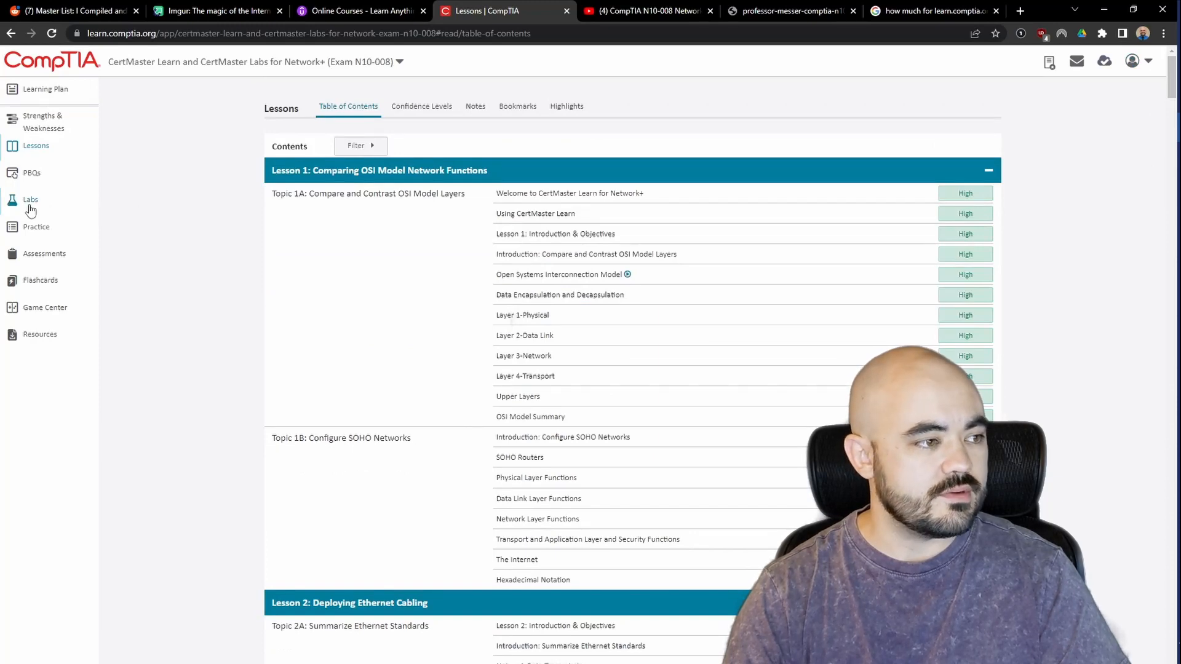
- Tour CertMaster's Labs, Practice scores, Flashcards, Assessments and Game Center pages
left_click(30, 200)
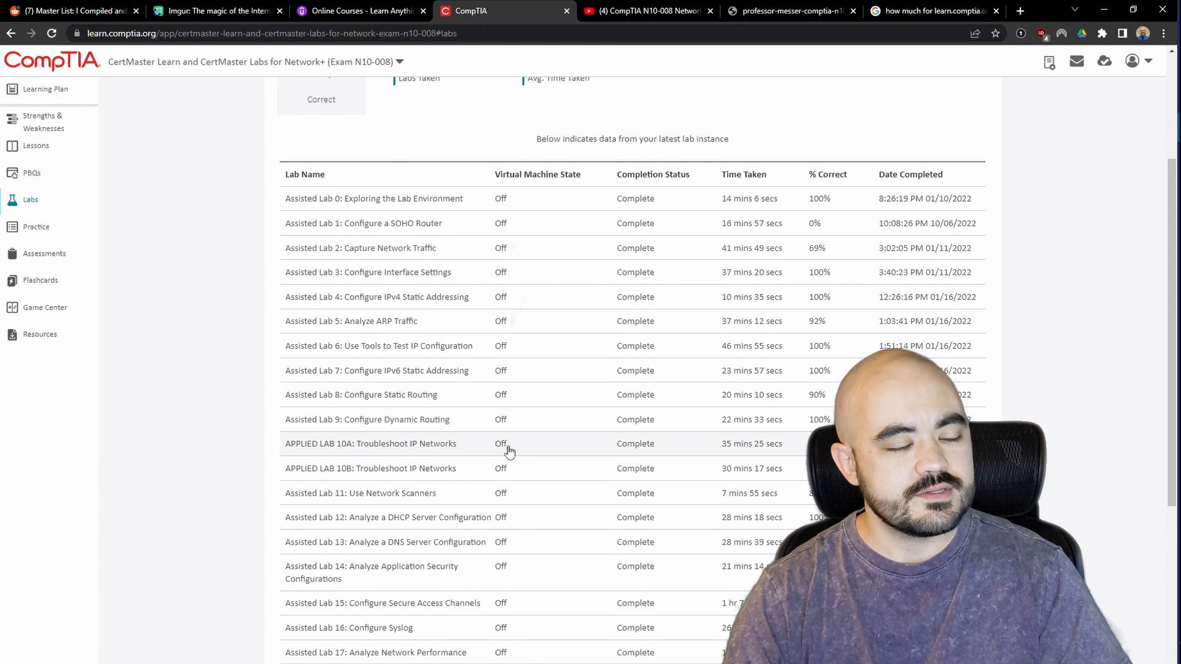
mouse_move(510, 341)
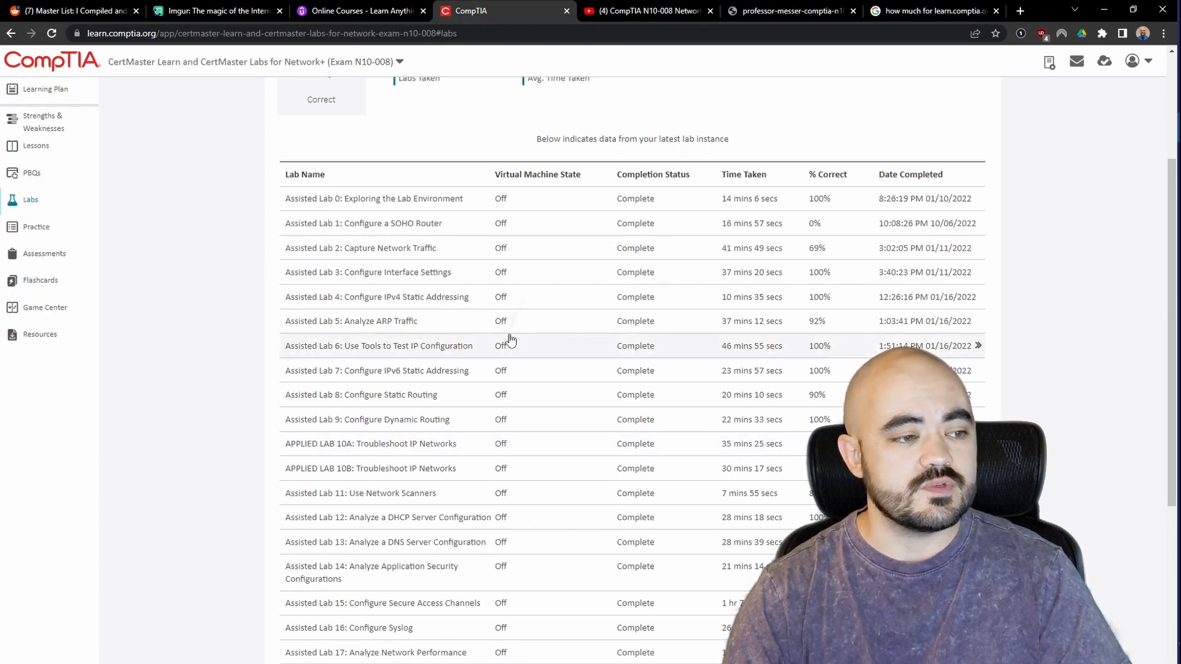
scroll("down", 3)
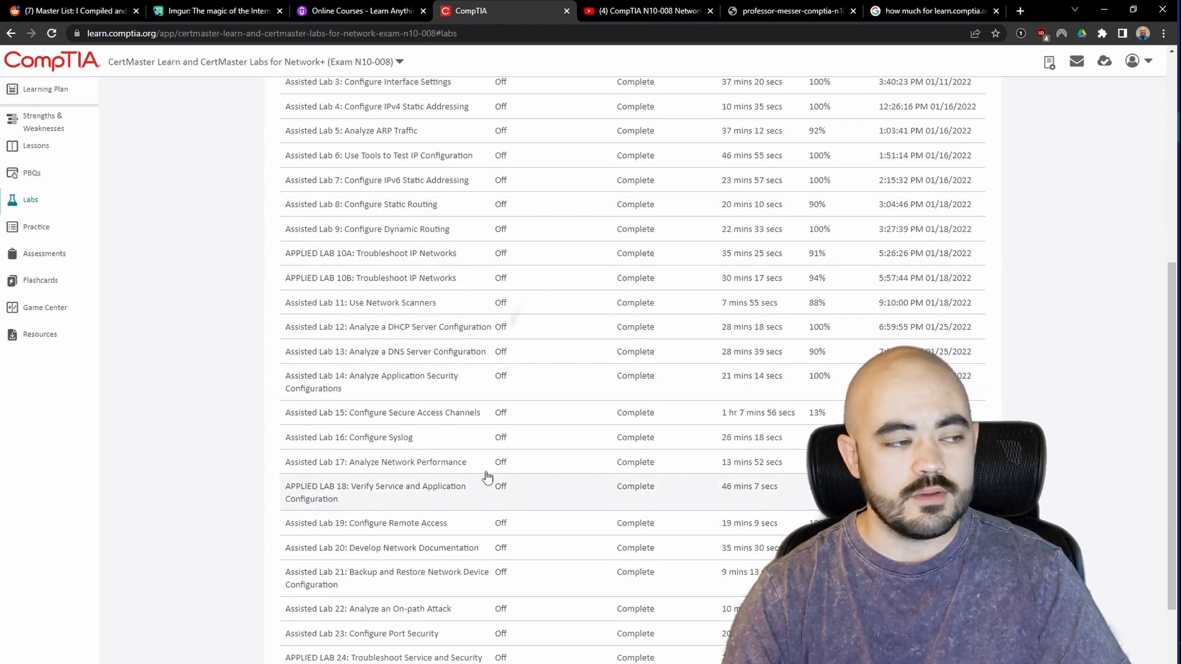
left_click(37, 227)
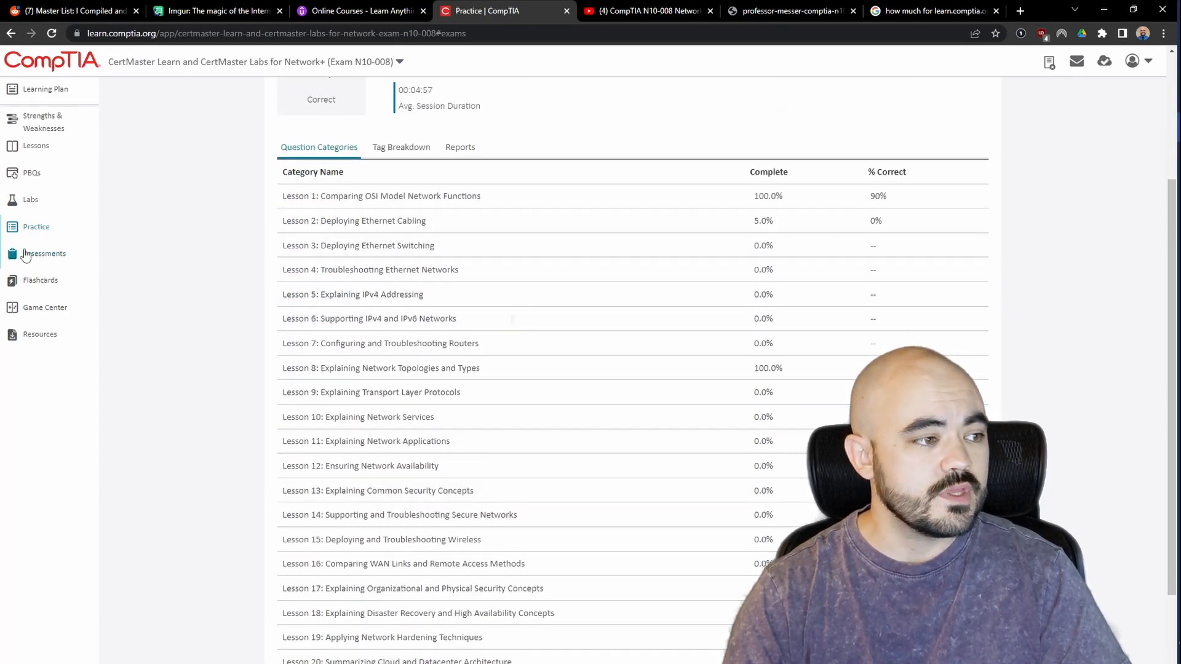
left_click(40, 280)
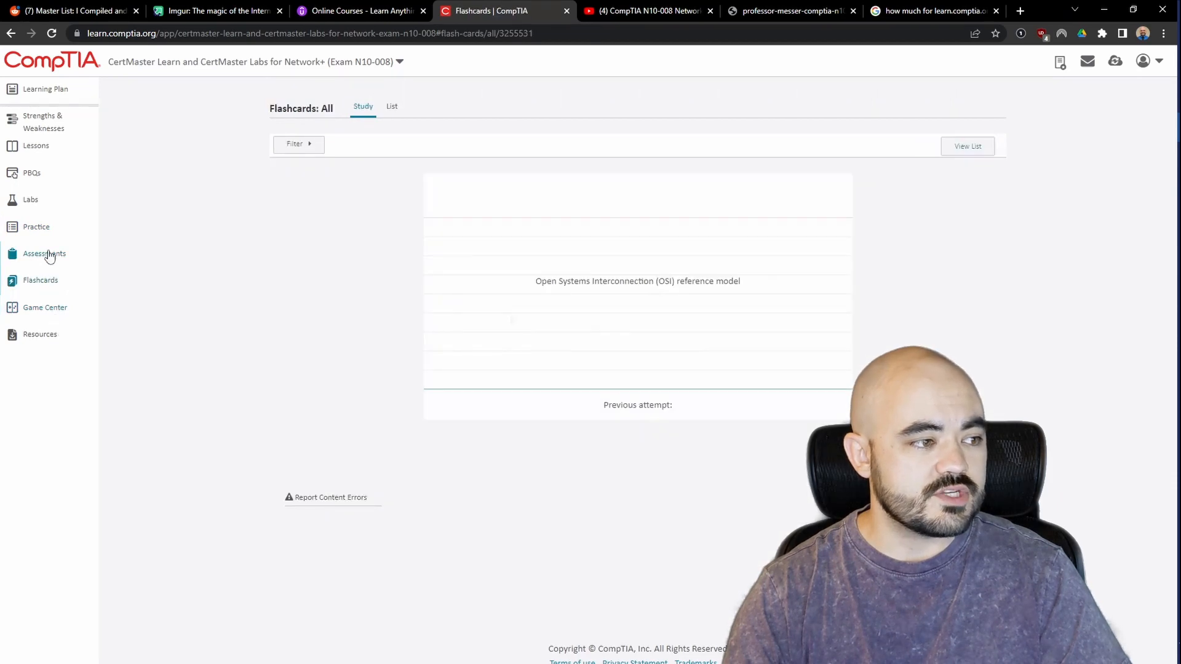
left_click(43, 254)
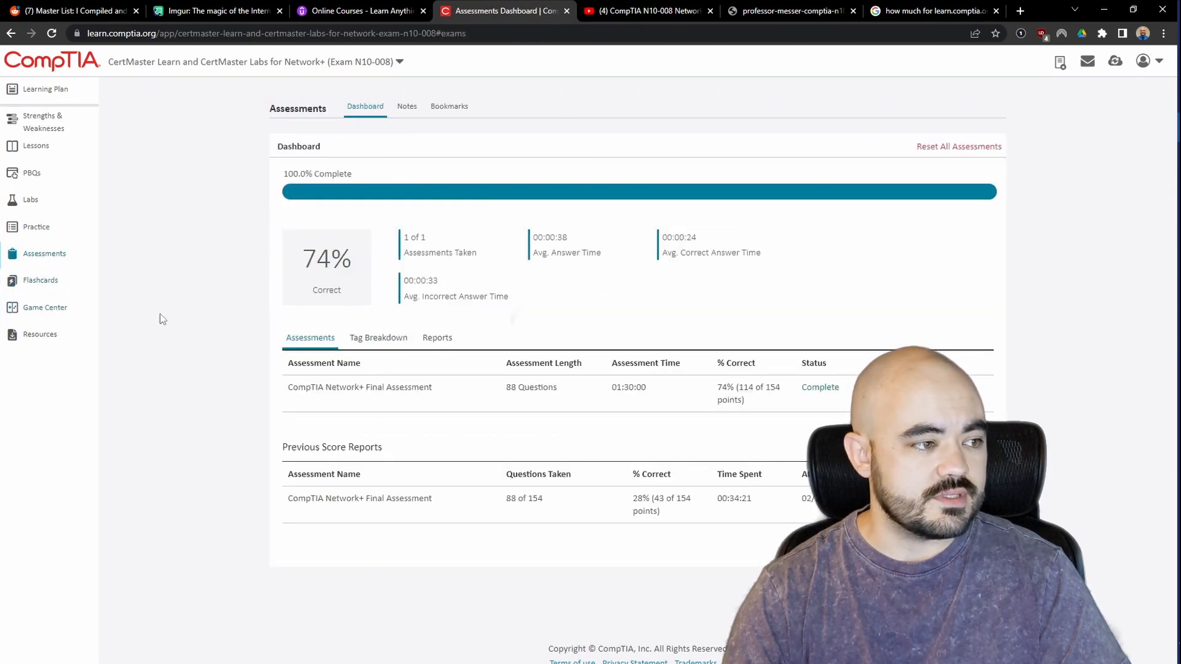
left_click(44, 307)
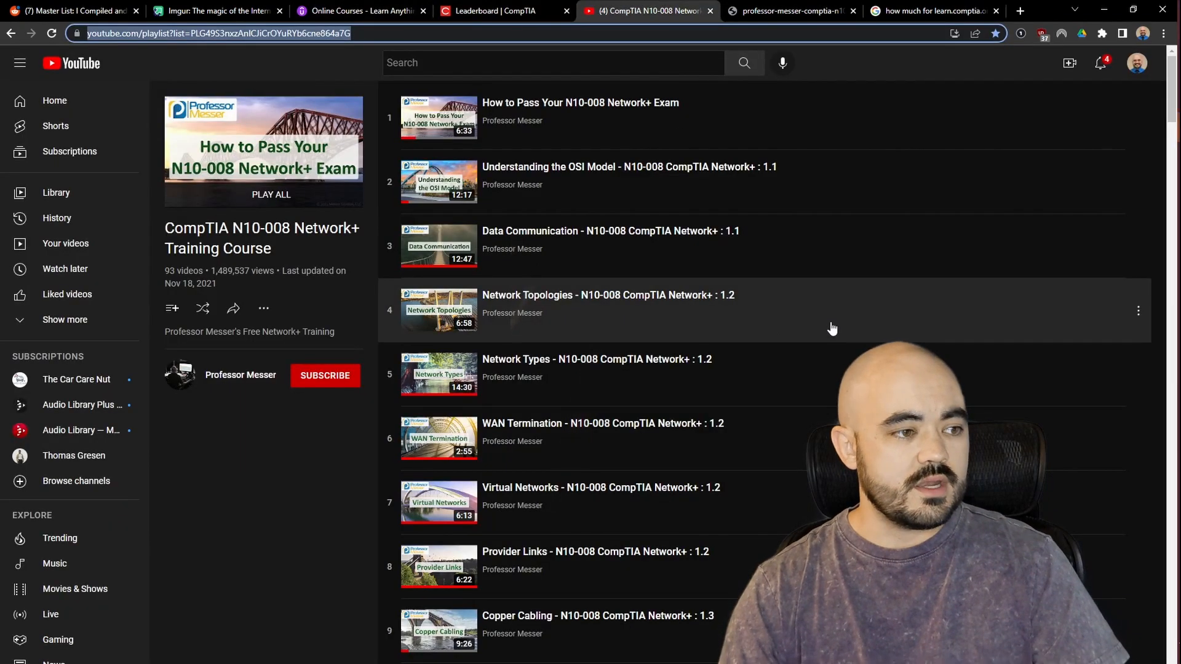
mouse_move(826, 334)
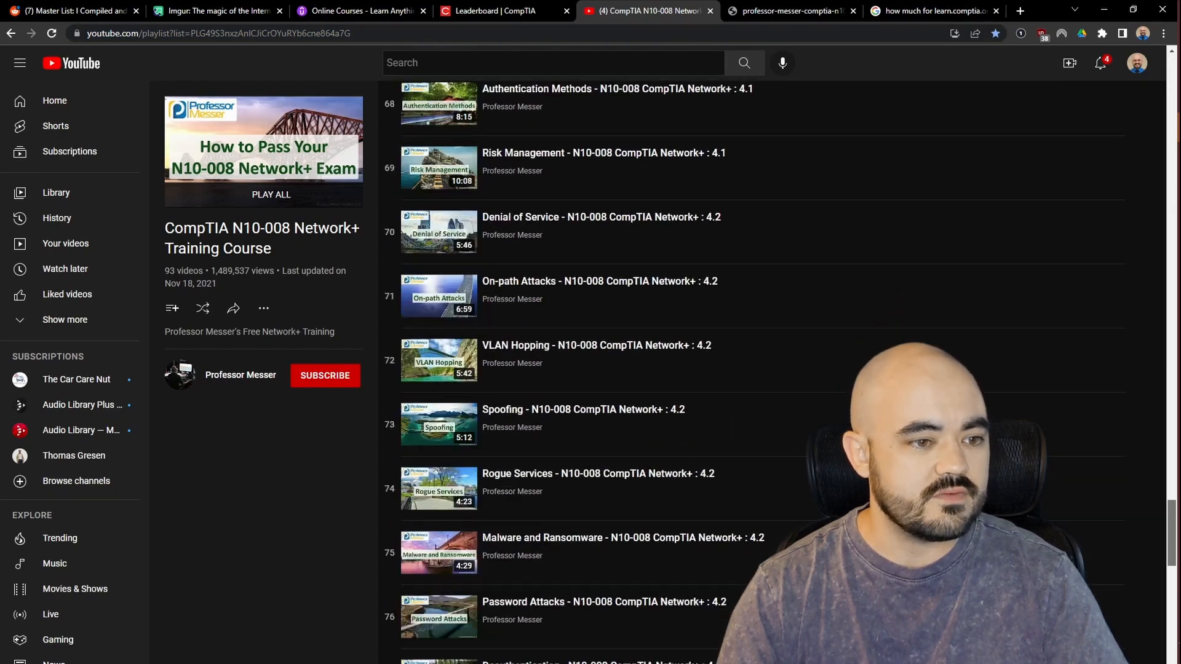
- Skim the 93-video N10-008 playlist to the end and back to the top
scroll("down", 3)
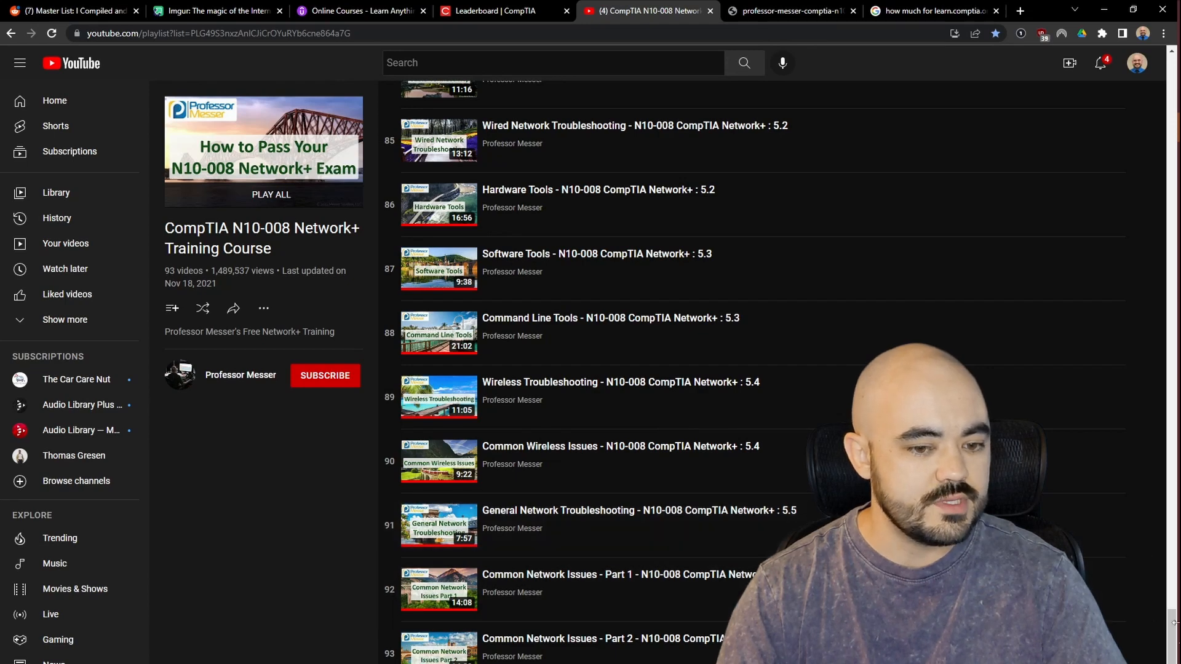
scroll("up", 3)
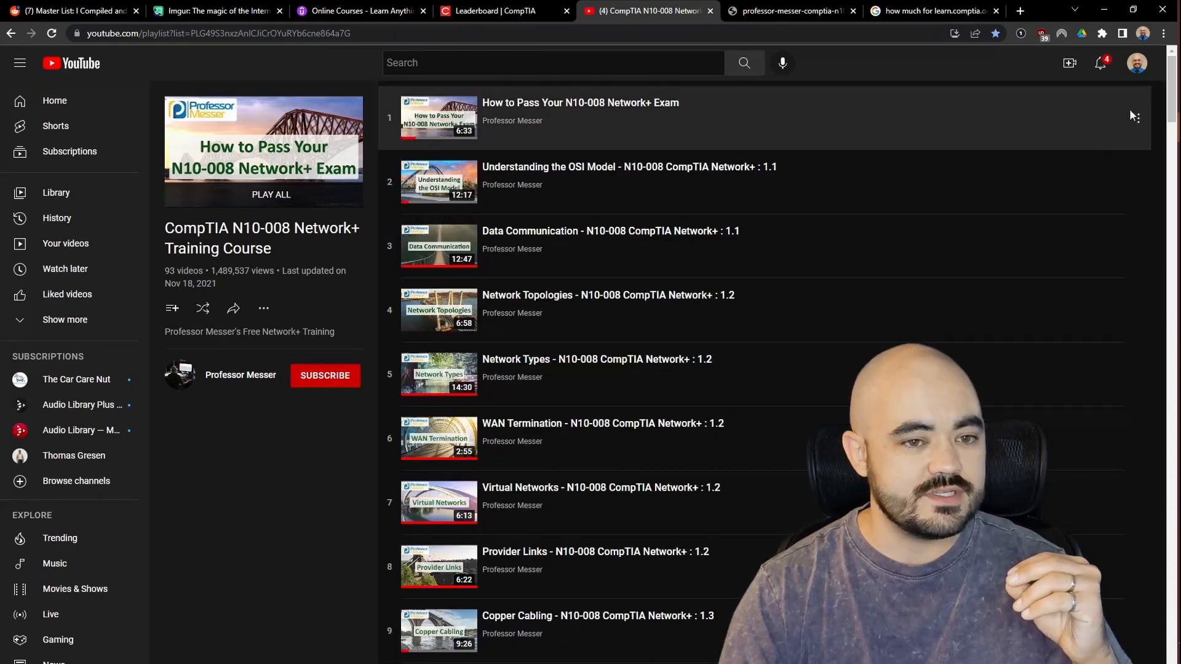
mouse_move(1084, 166)
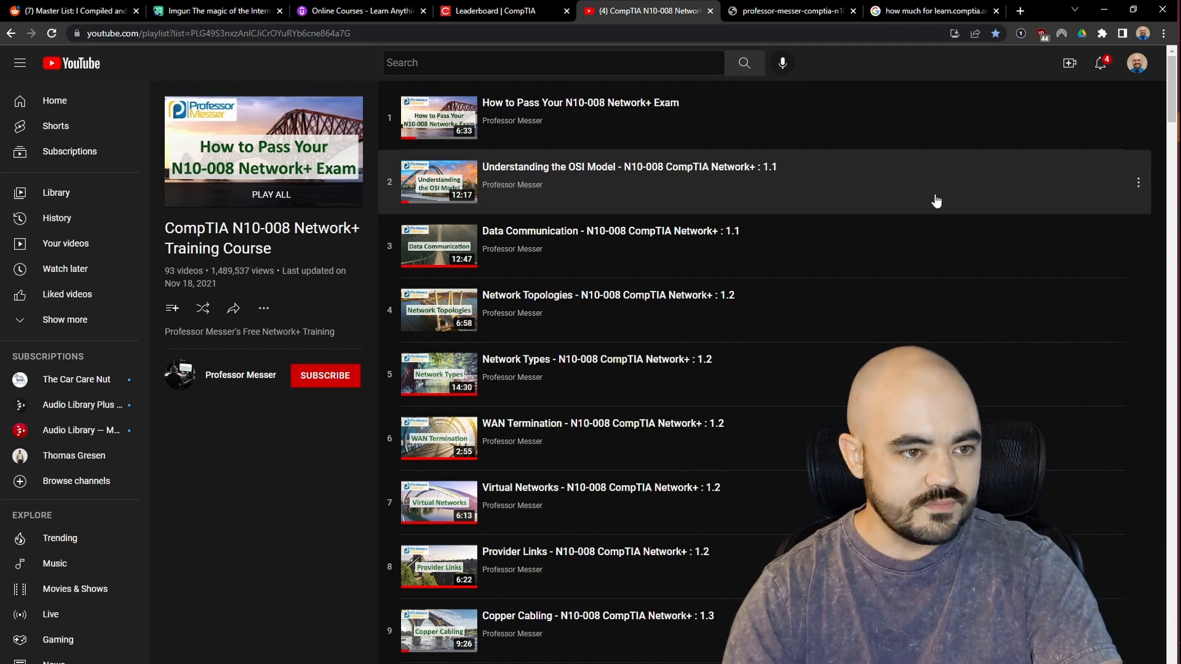
mouse_move(896, 239)
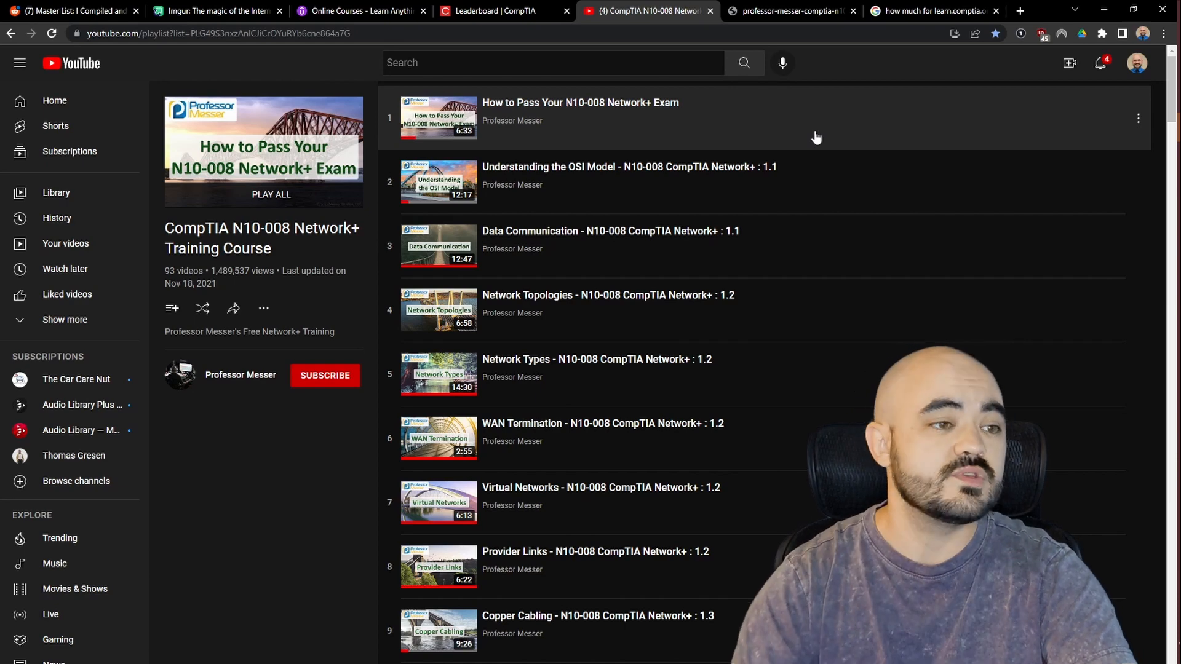
left_click(789, 10)
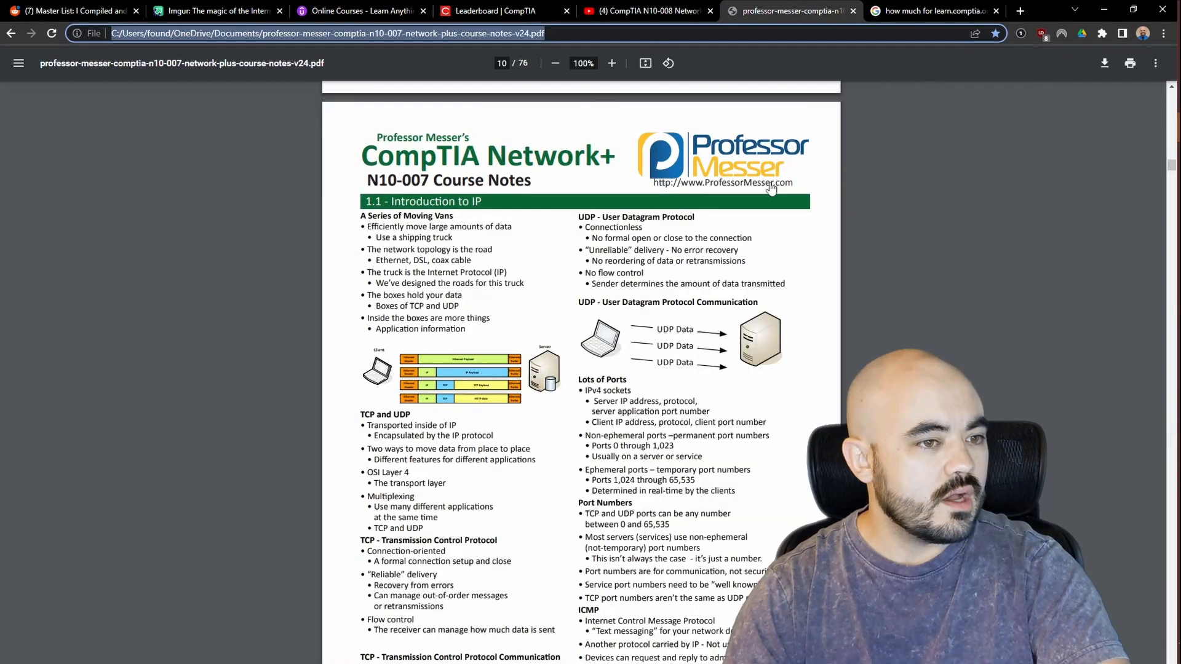
- Look over the course notes page on Introduction to IP, TCP and UDP
left_click_drag(362, 154, 470, 155)
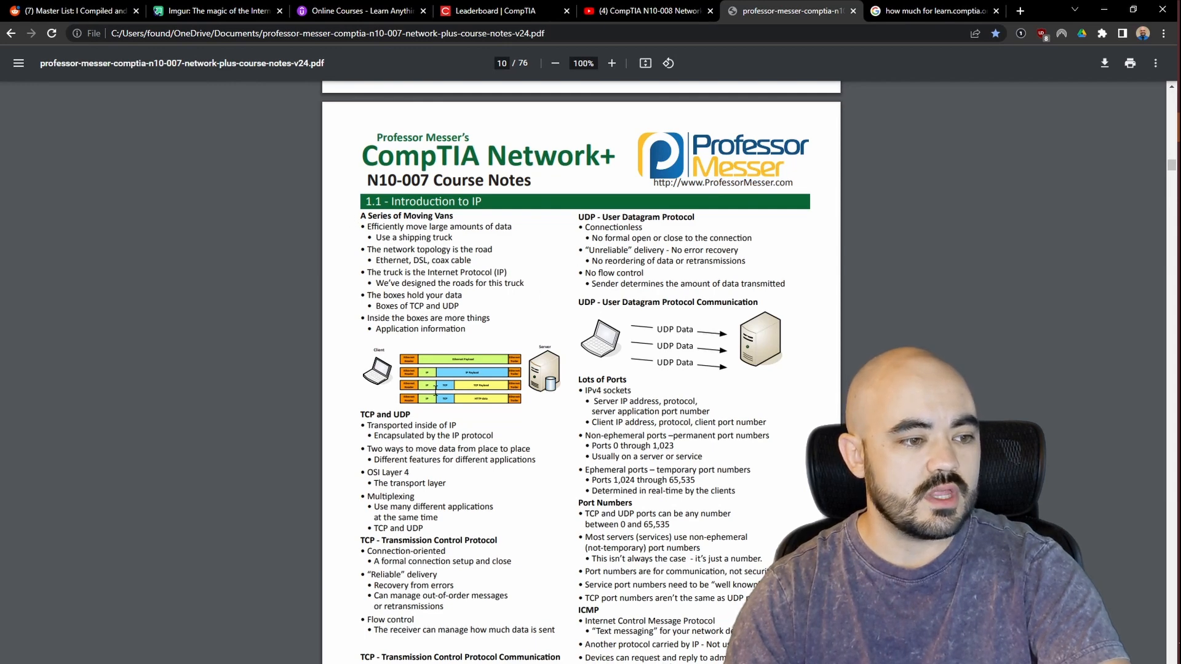
scroll("down", 3)
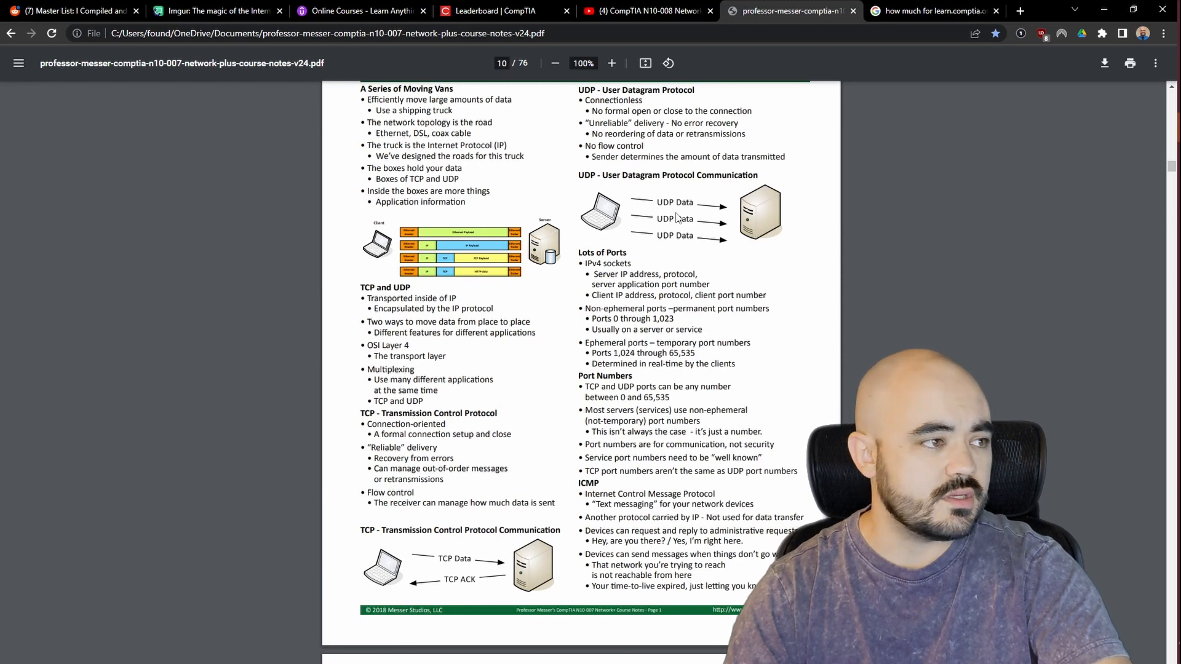
left_click(71, 10)
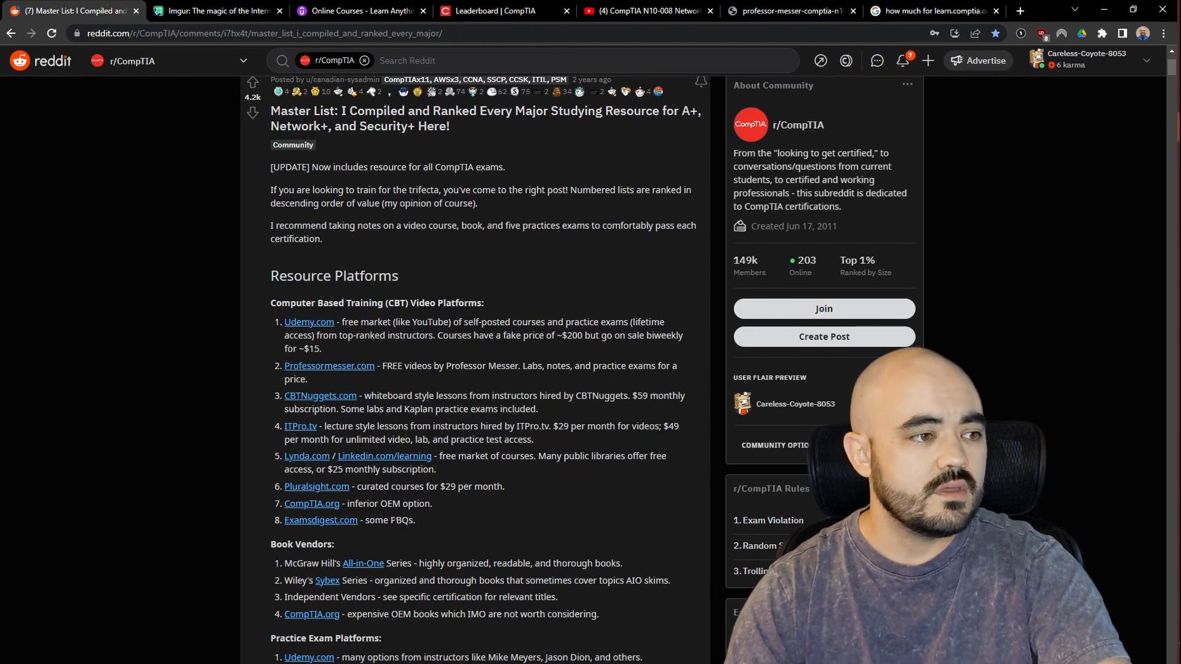
- Return to the CertMaster Game Center showing a Card Sweeper high score of 1874
left_click(501, 10)
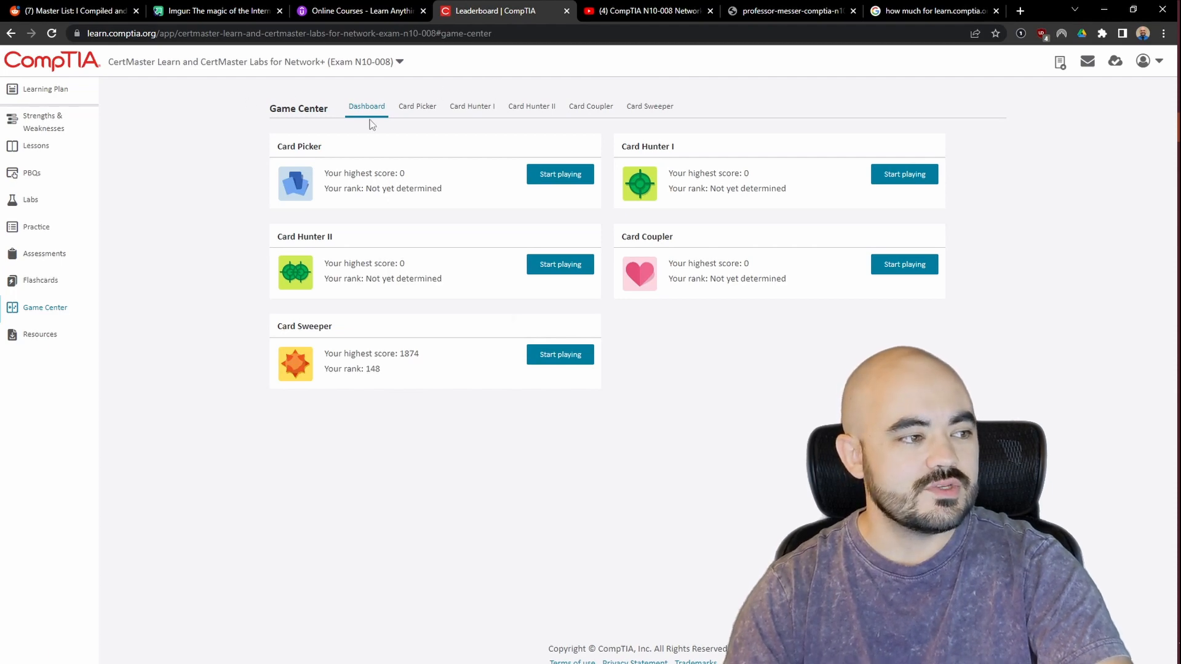
- Check the 74% final assessment and glance at the Udemy course library
left_click(45, 254)
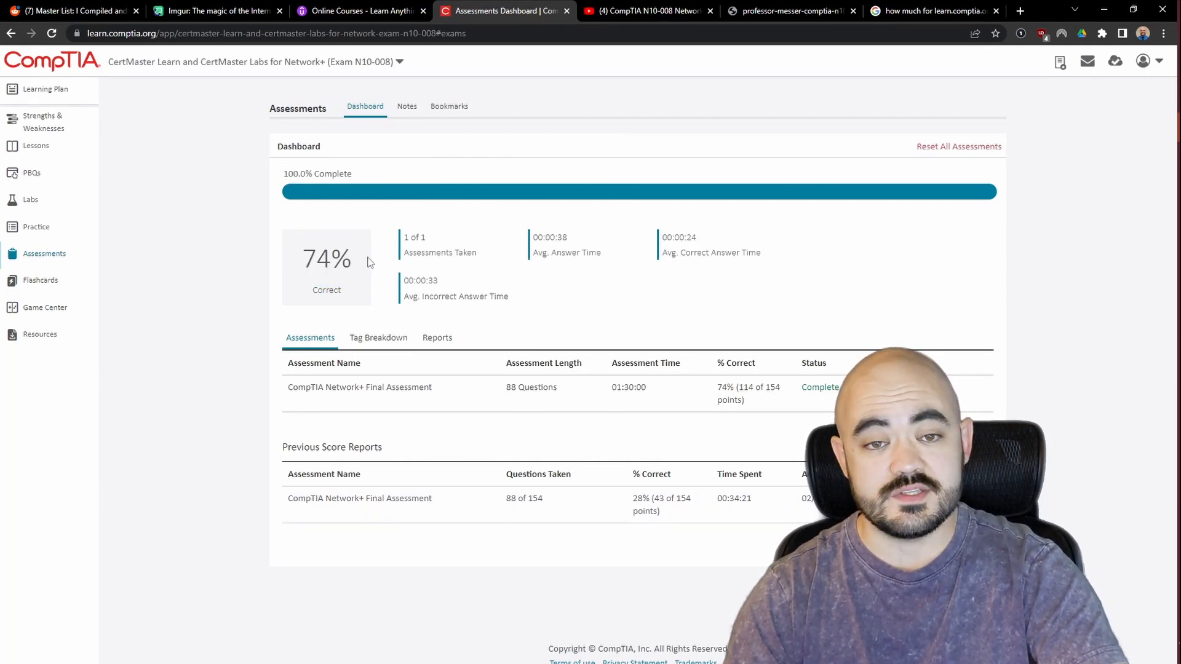
mouse_move(366, 391)
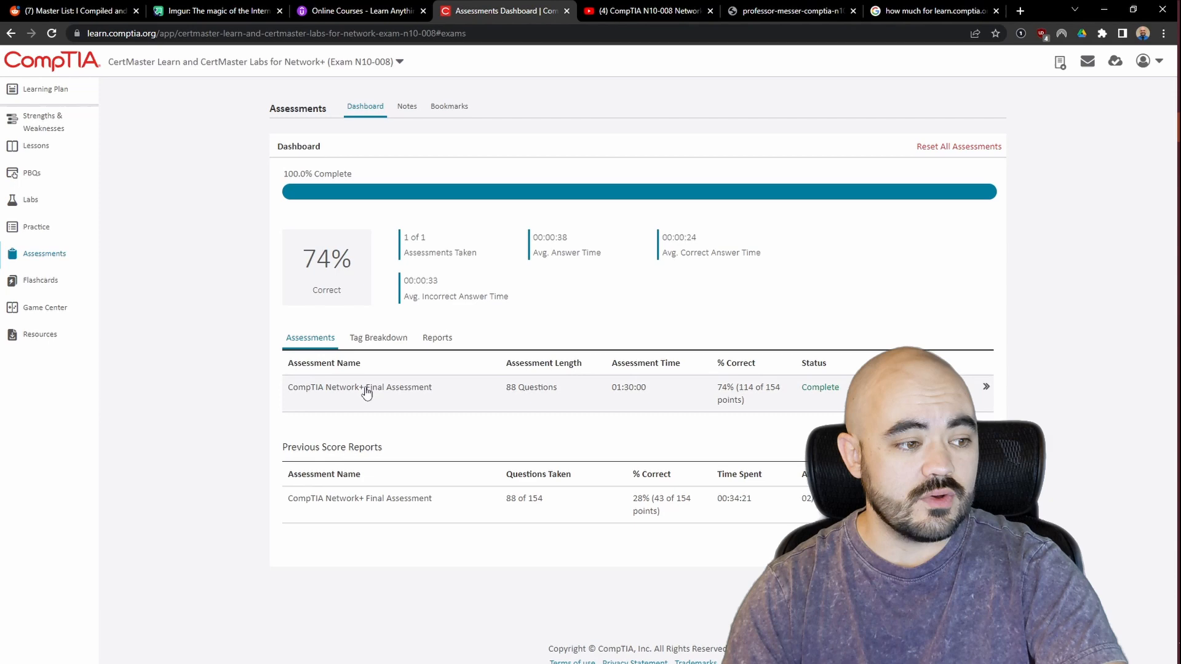
mouse_move(726, 398)
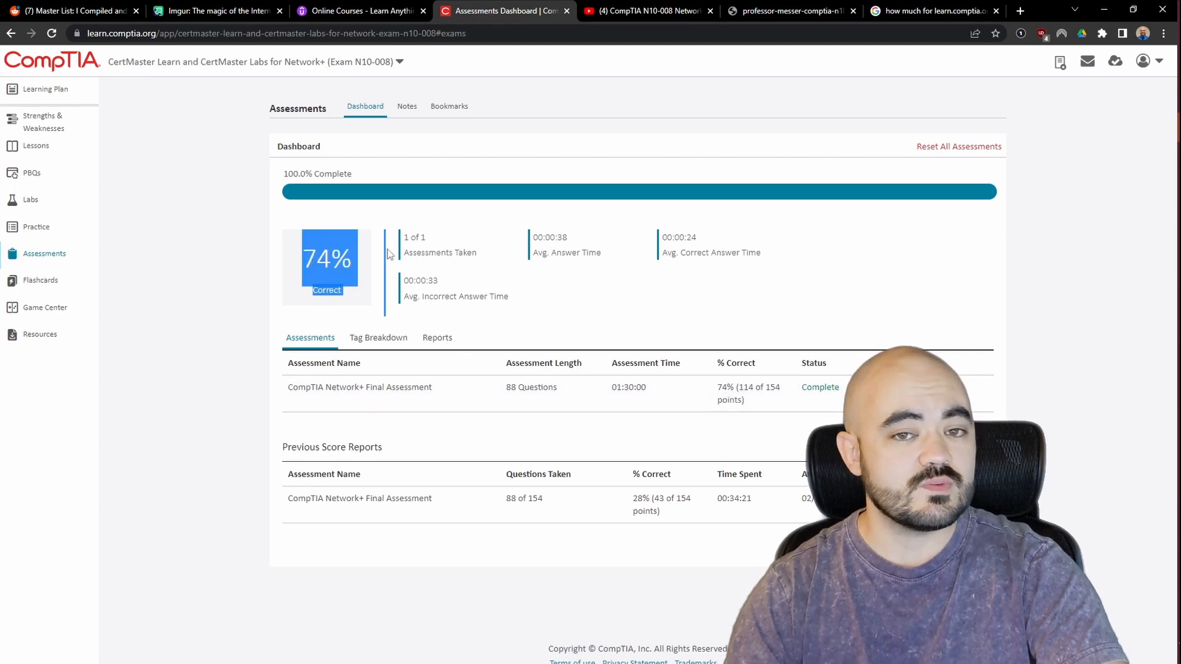
mouse_move(365, 247)
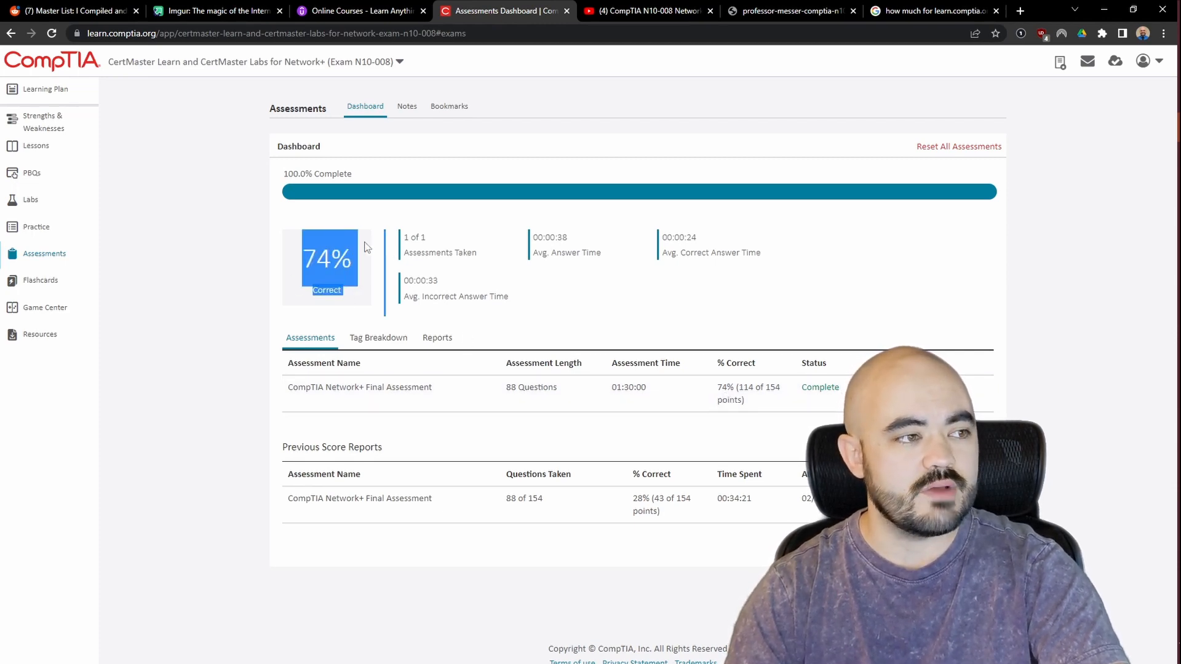
left_click(354, 10)
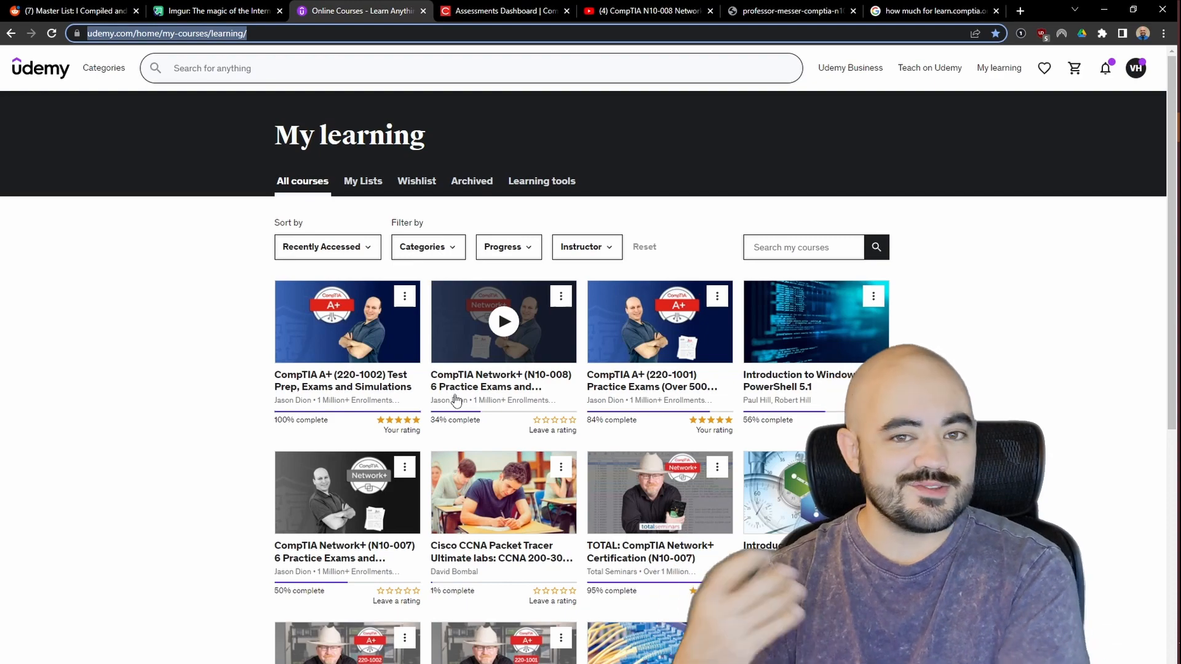
left_click(503, 11)
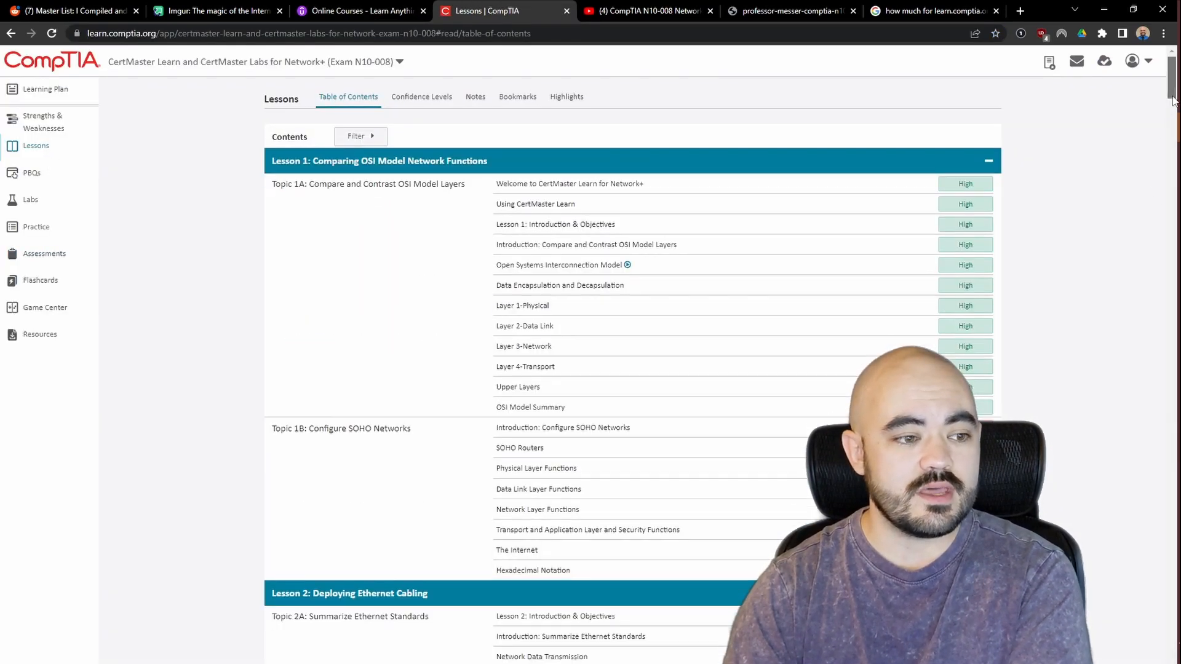
- Scroll the CertMaster lessons list down through Lesson 20 and Next Steps, then back up
scroll("down", 3)
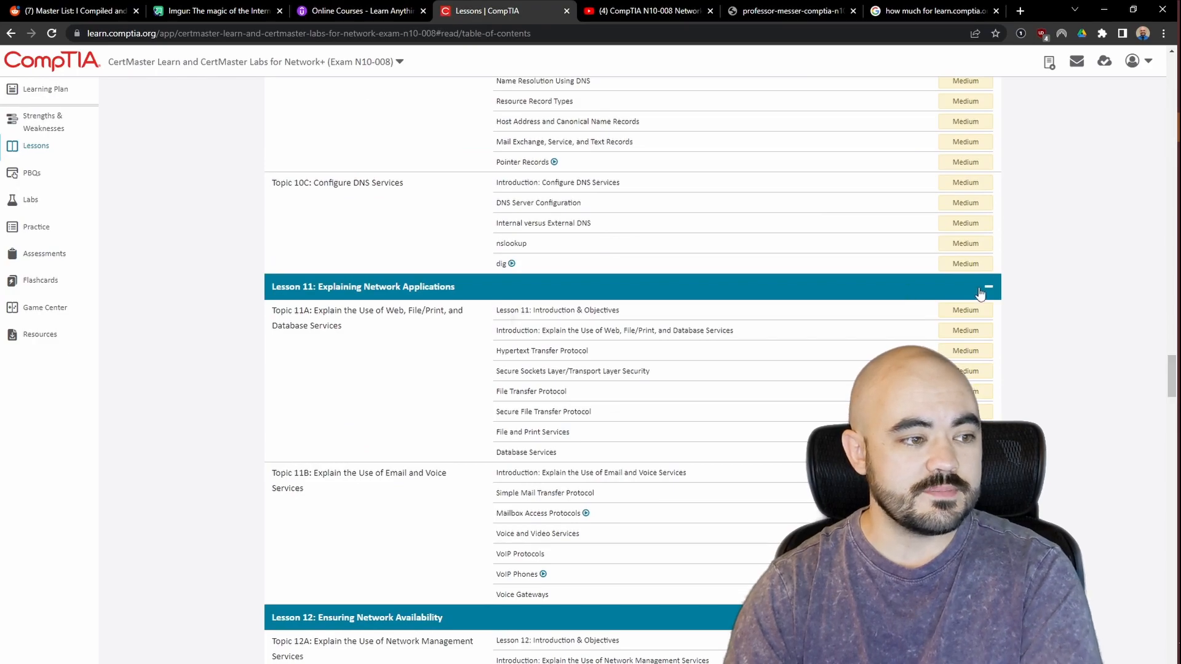
scroll("down", 3)
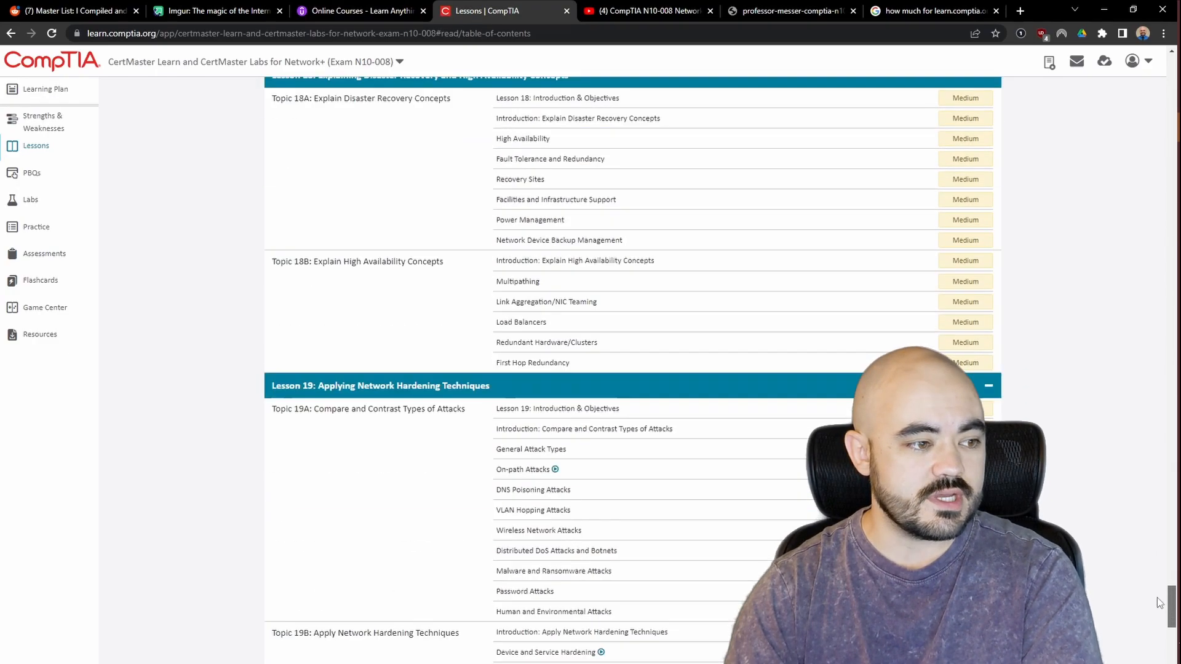
scroll("down", 3)
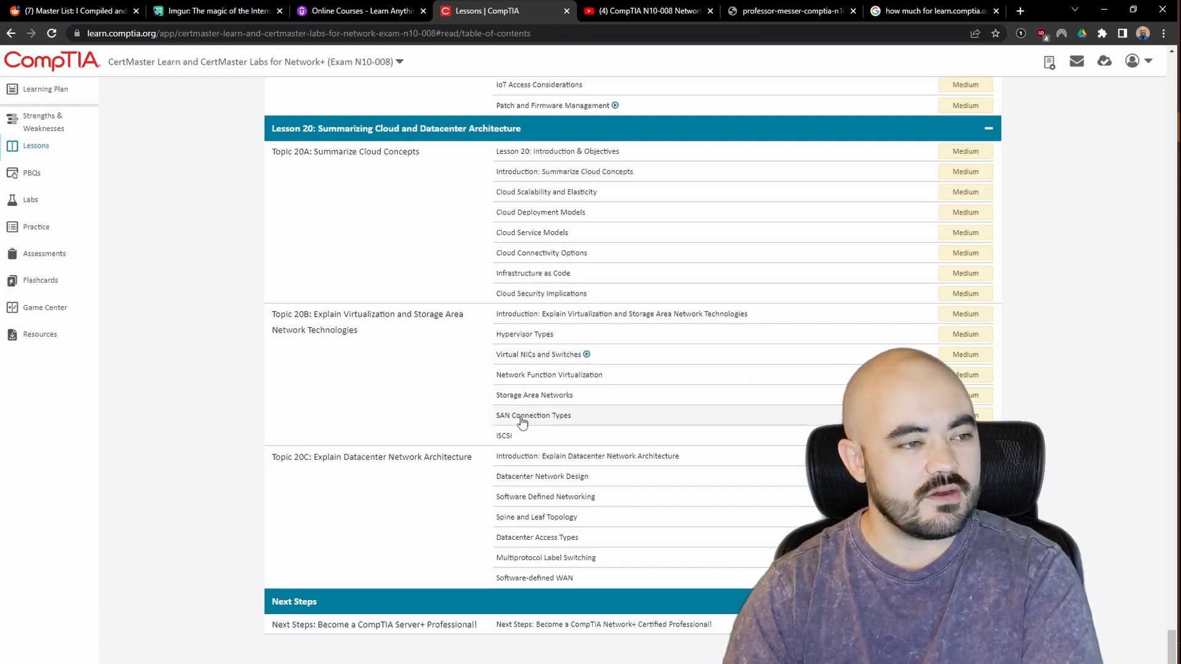
scroll("up", 3)
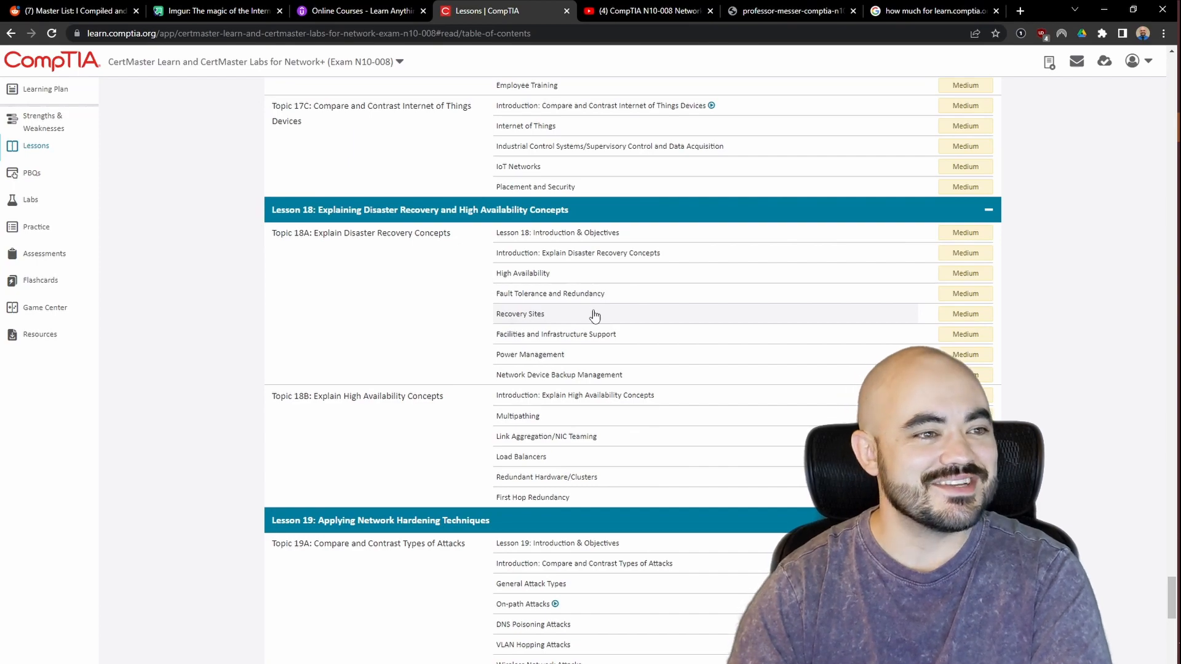
left_click(644, 11)
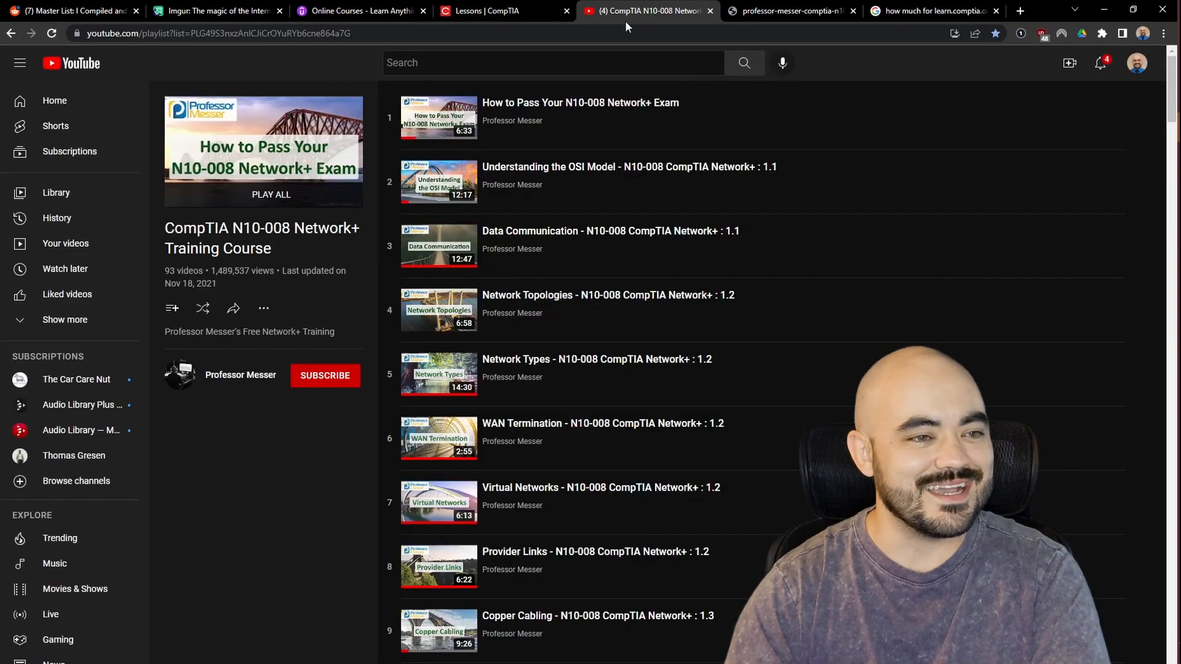